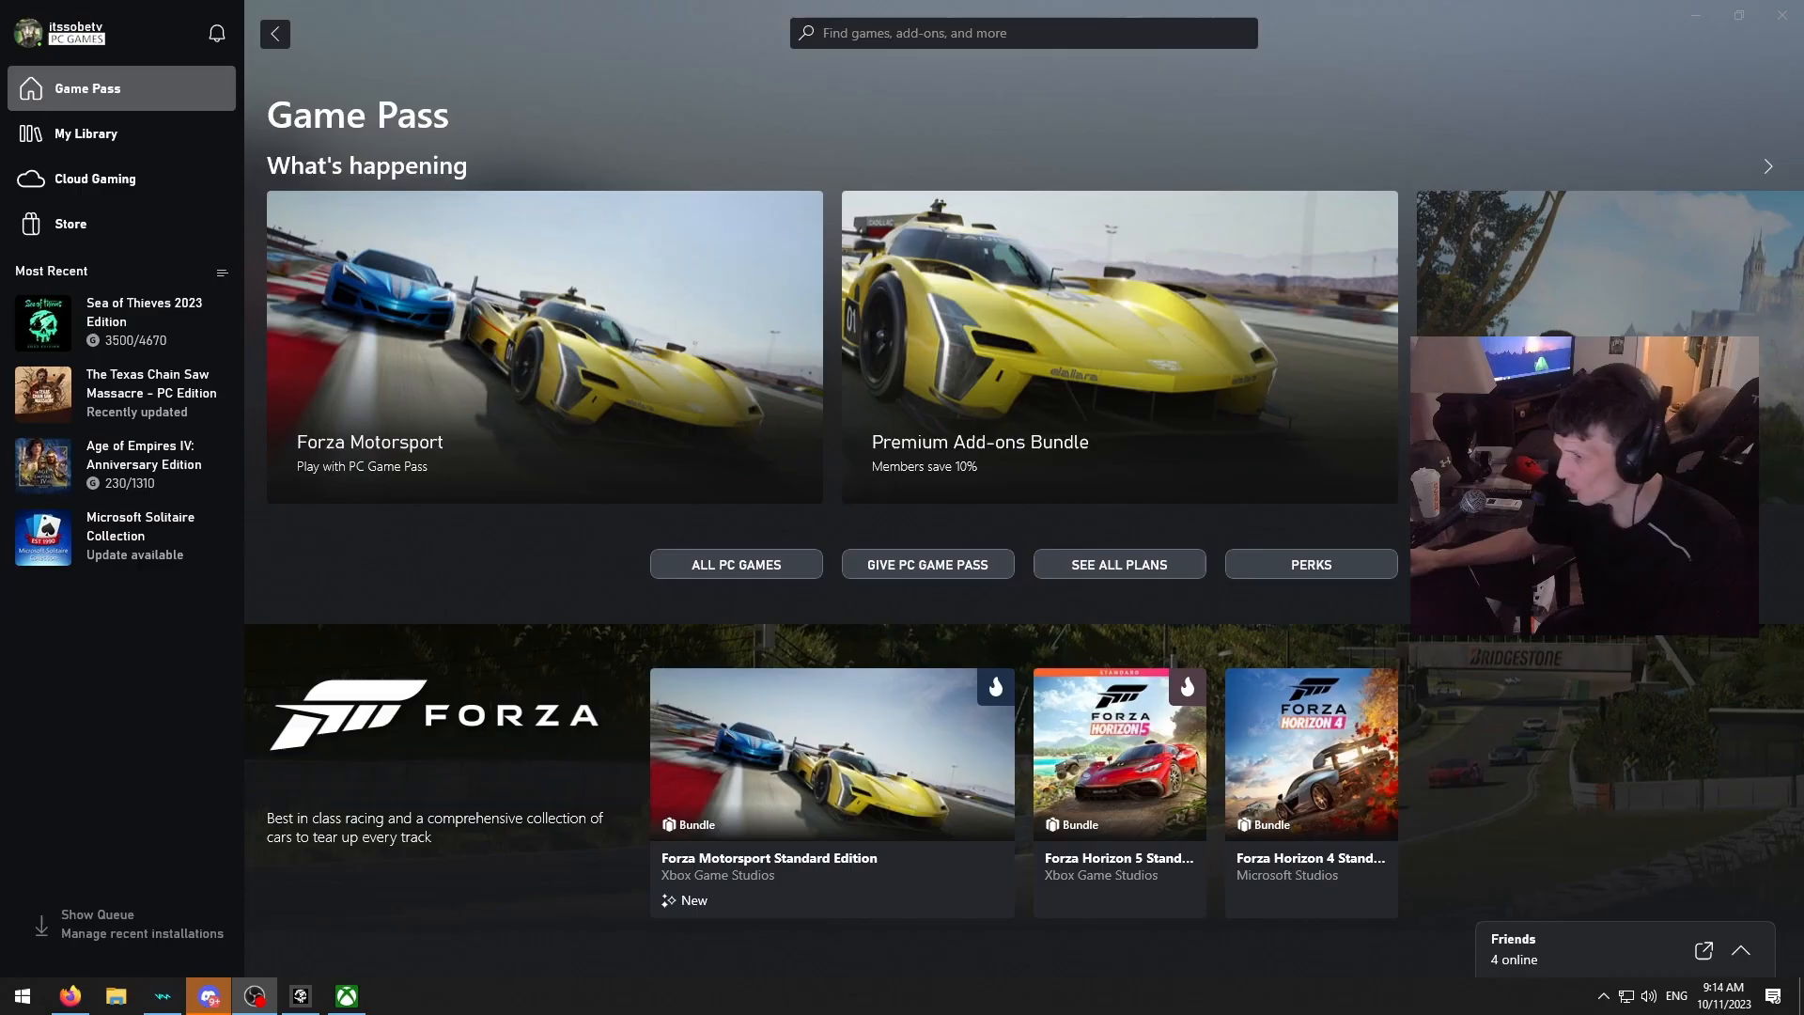
# Step: Reach the Sound page from the taskbar volume icon and reveal Advanced sound options
pyautogui.rightClick(1646, 996)
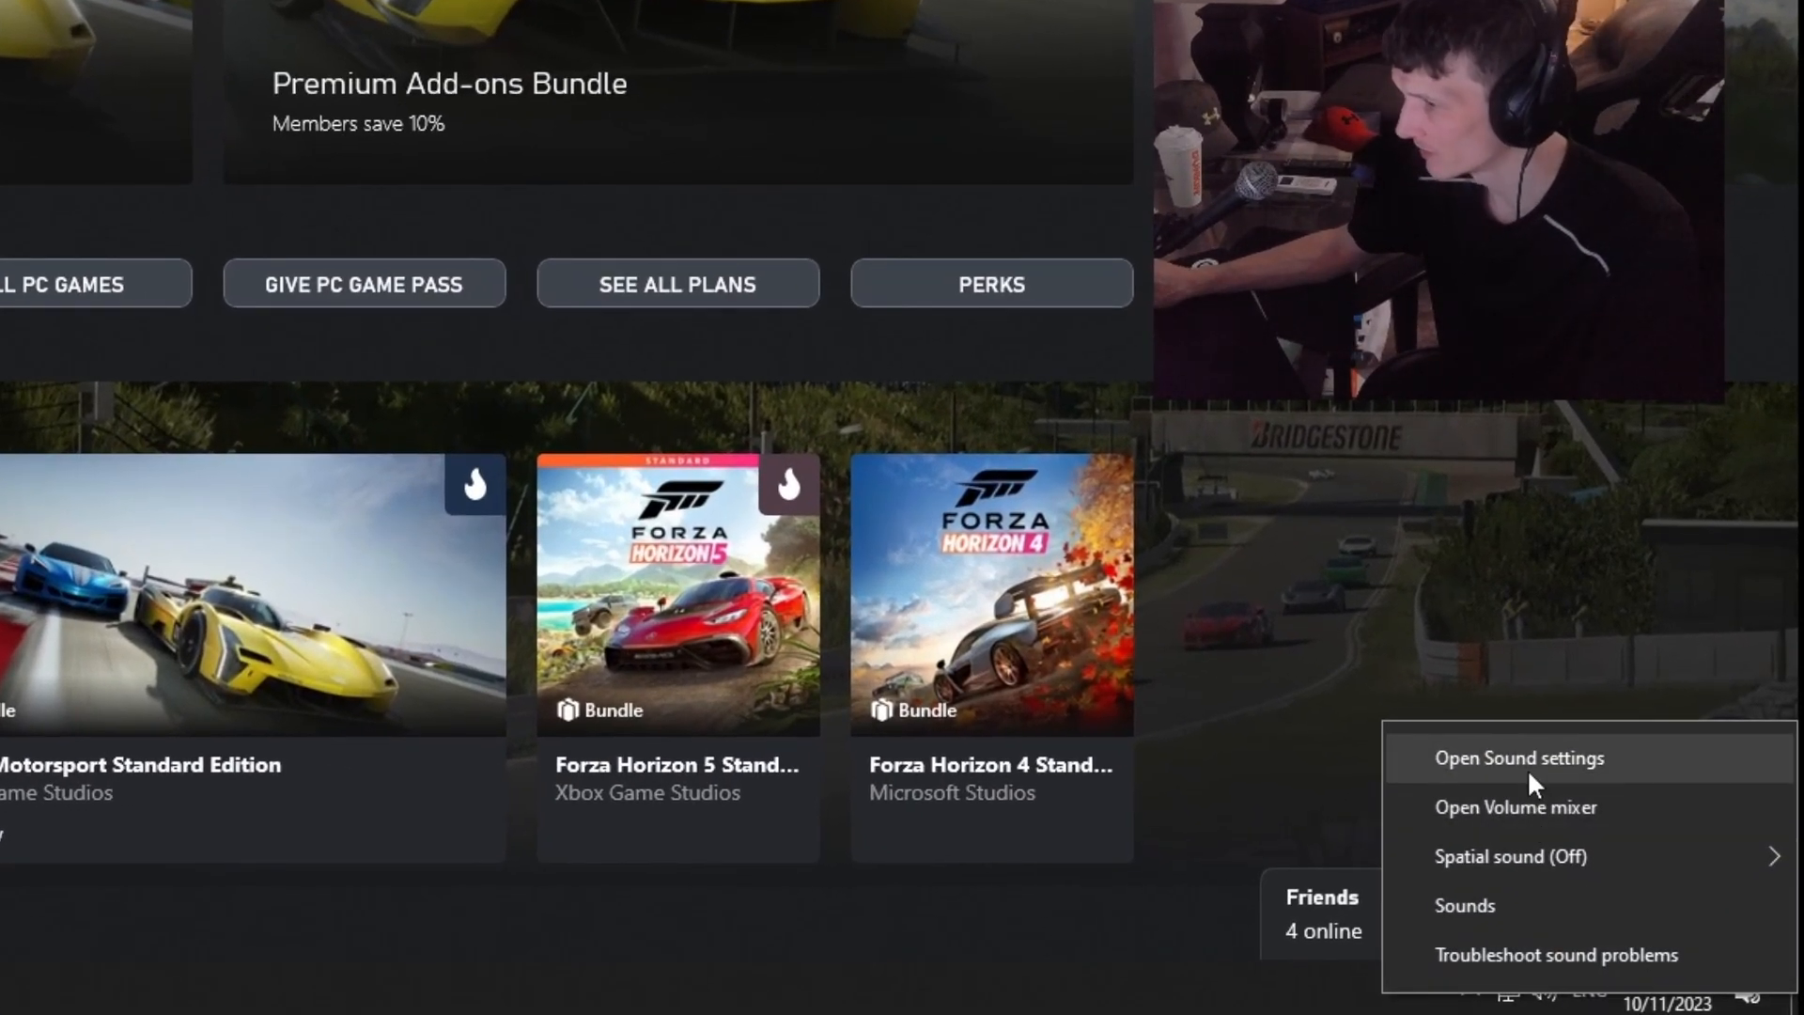
pyautogui.click(1518, 757)
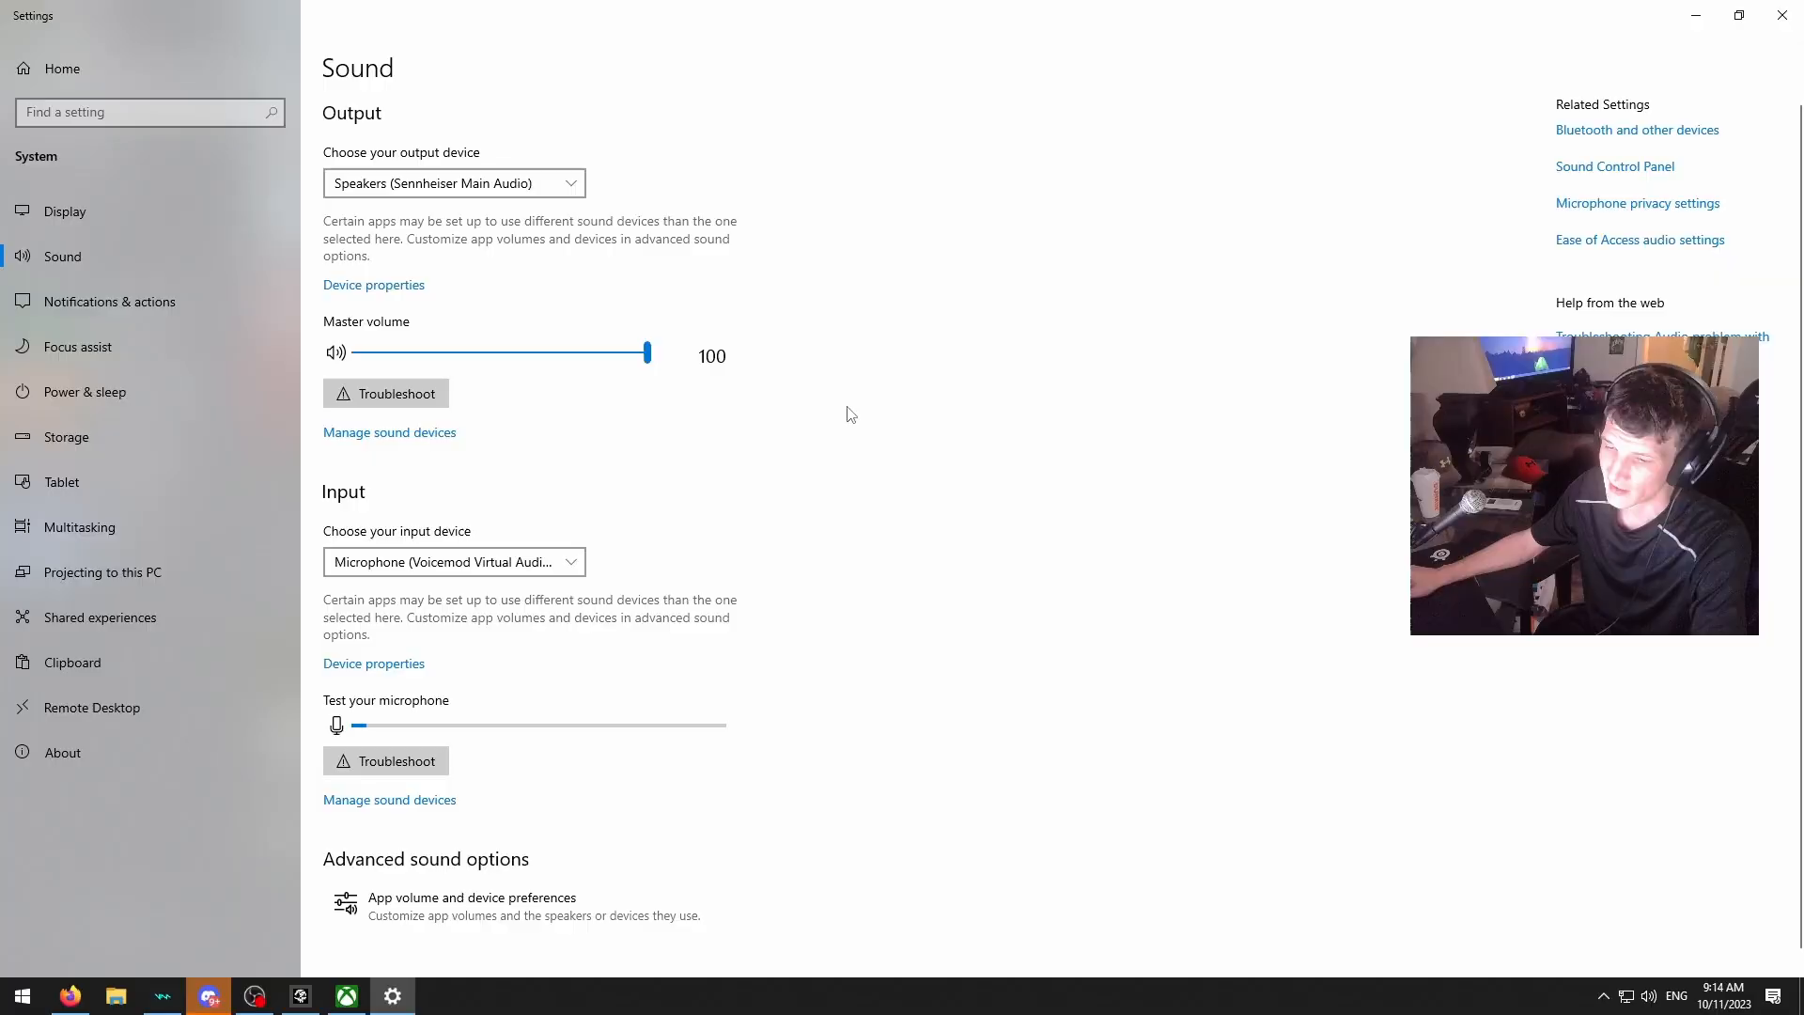
pyautogui.scroll(-3)
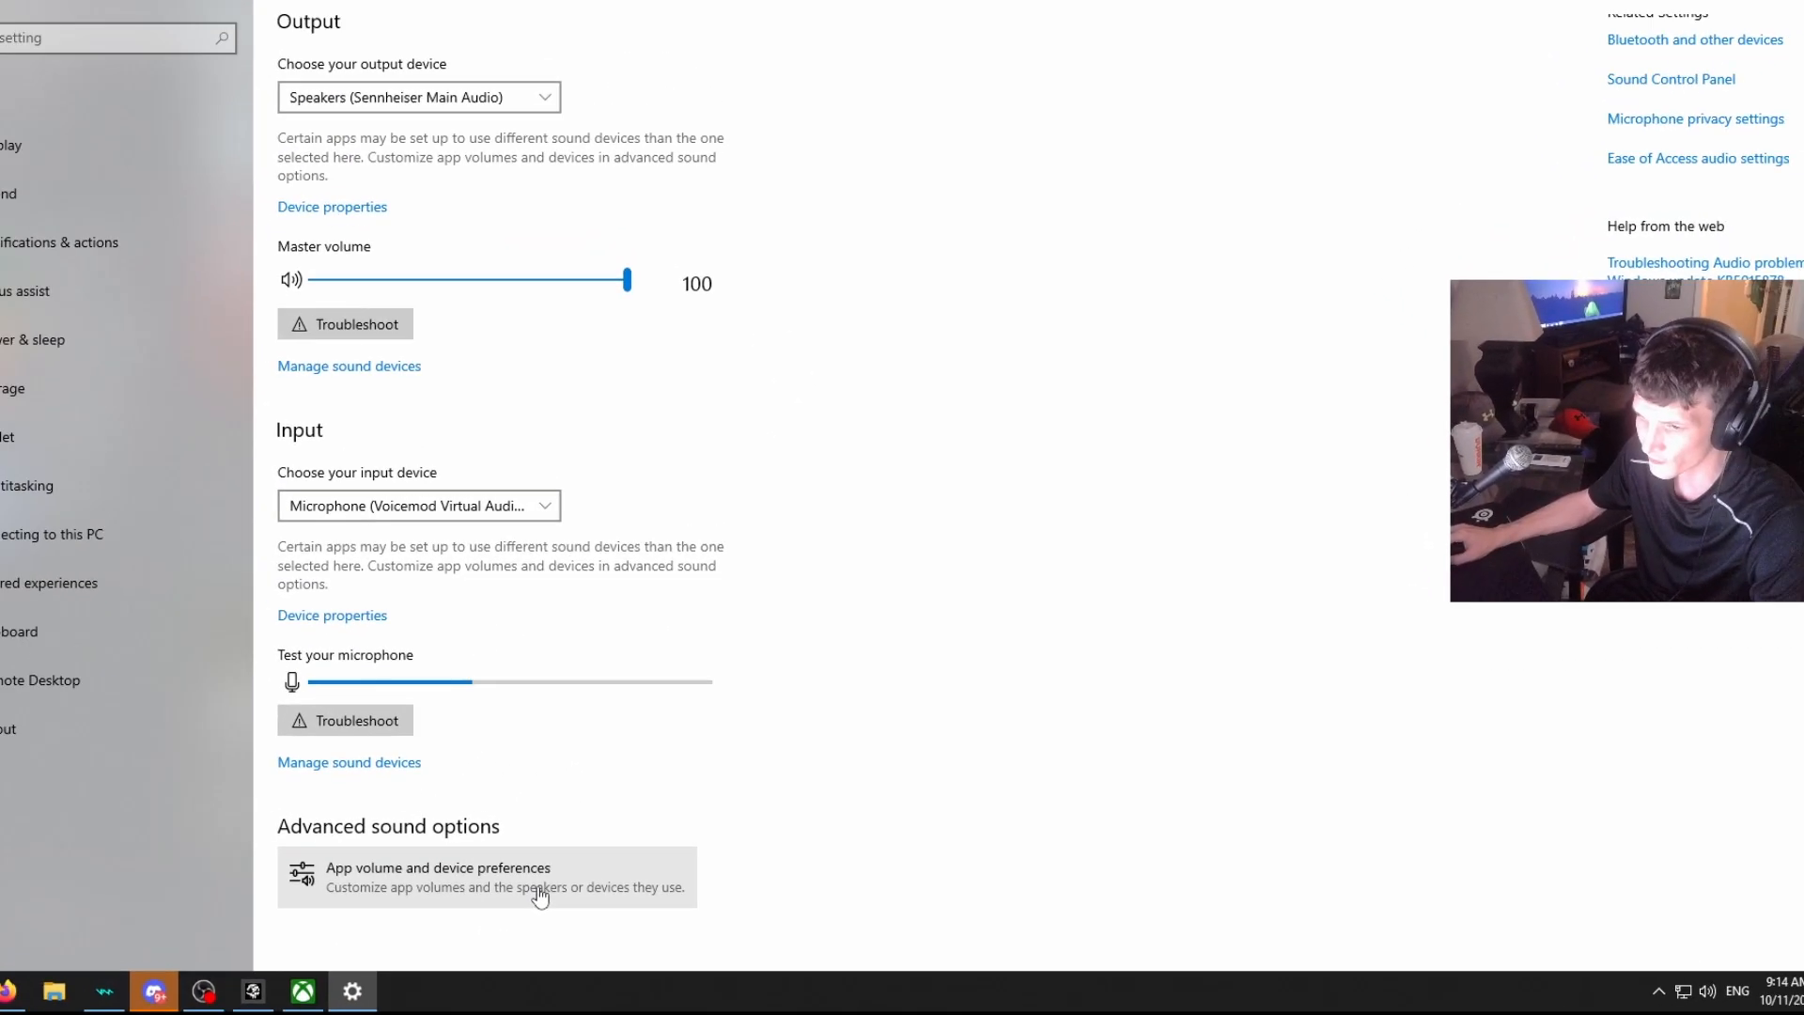
# Step: In App volume and device preferences, keep Speakers (Sennheiser Main Audio) as Sea of Thieves output, then return to the Xbox app
pyautogui.click(485, 878)
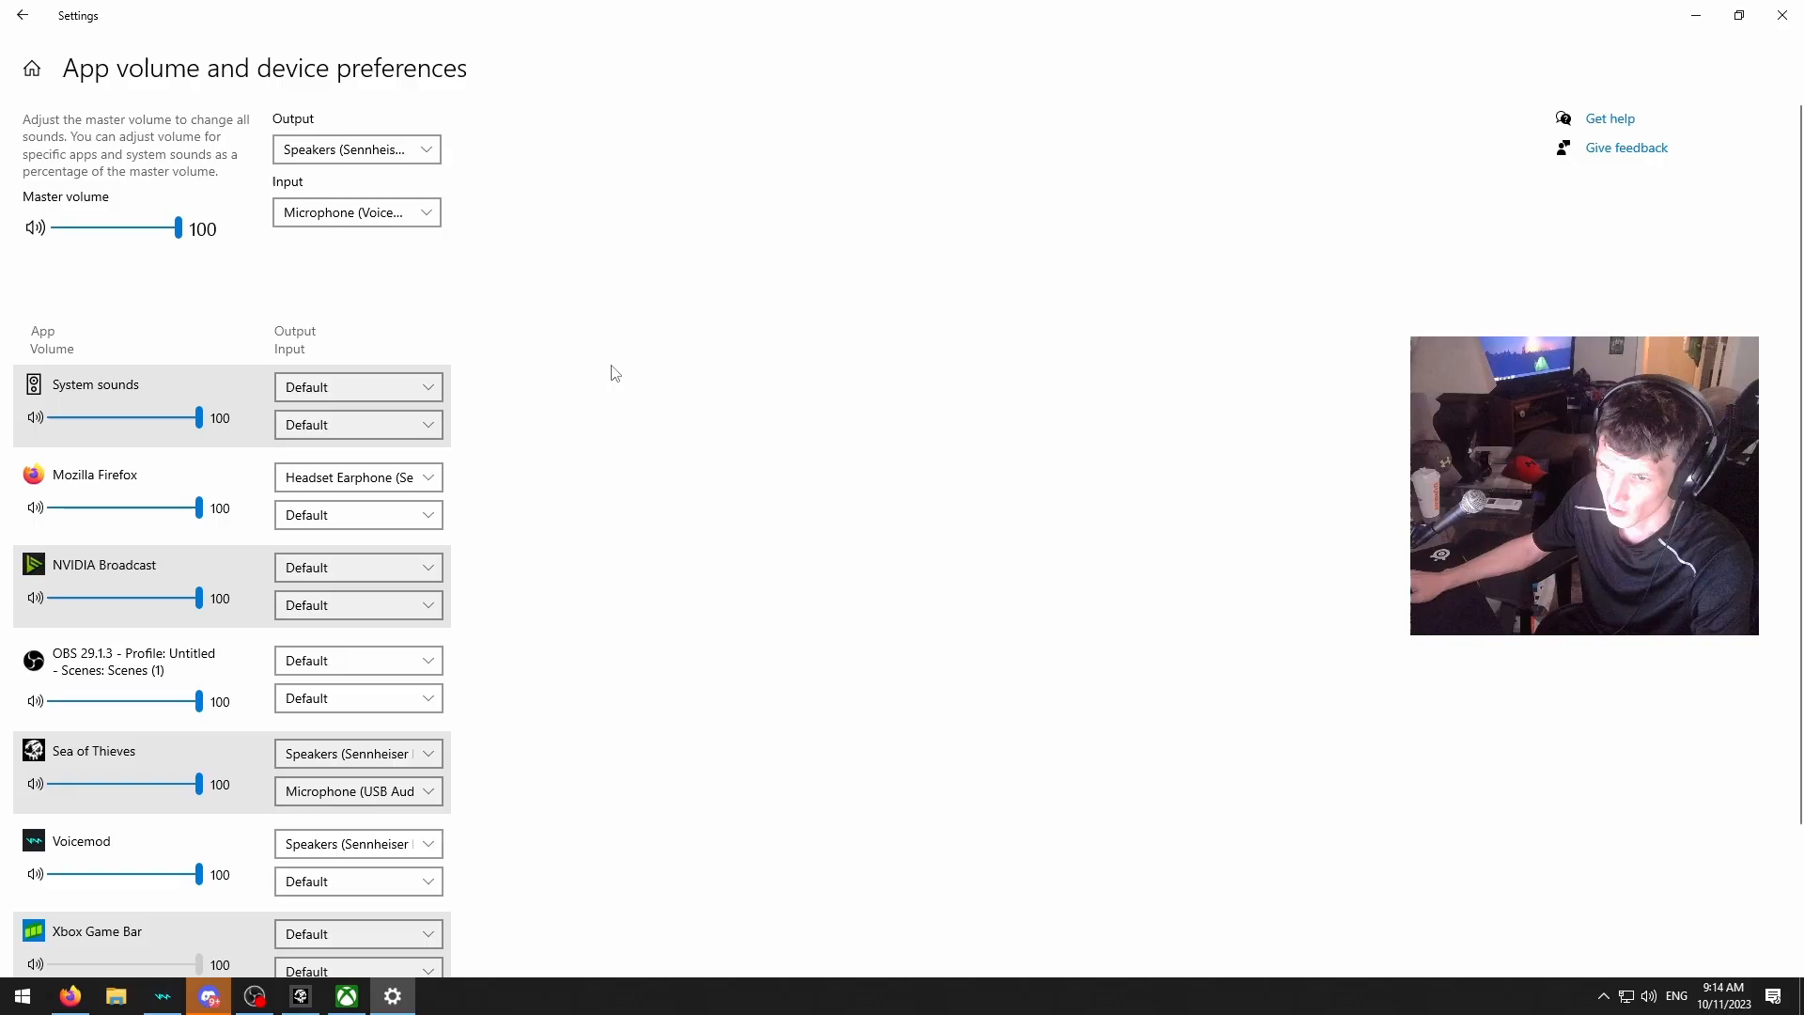
pyautogui.scroll(-3)
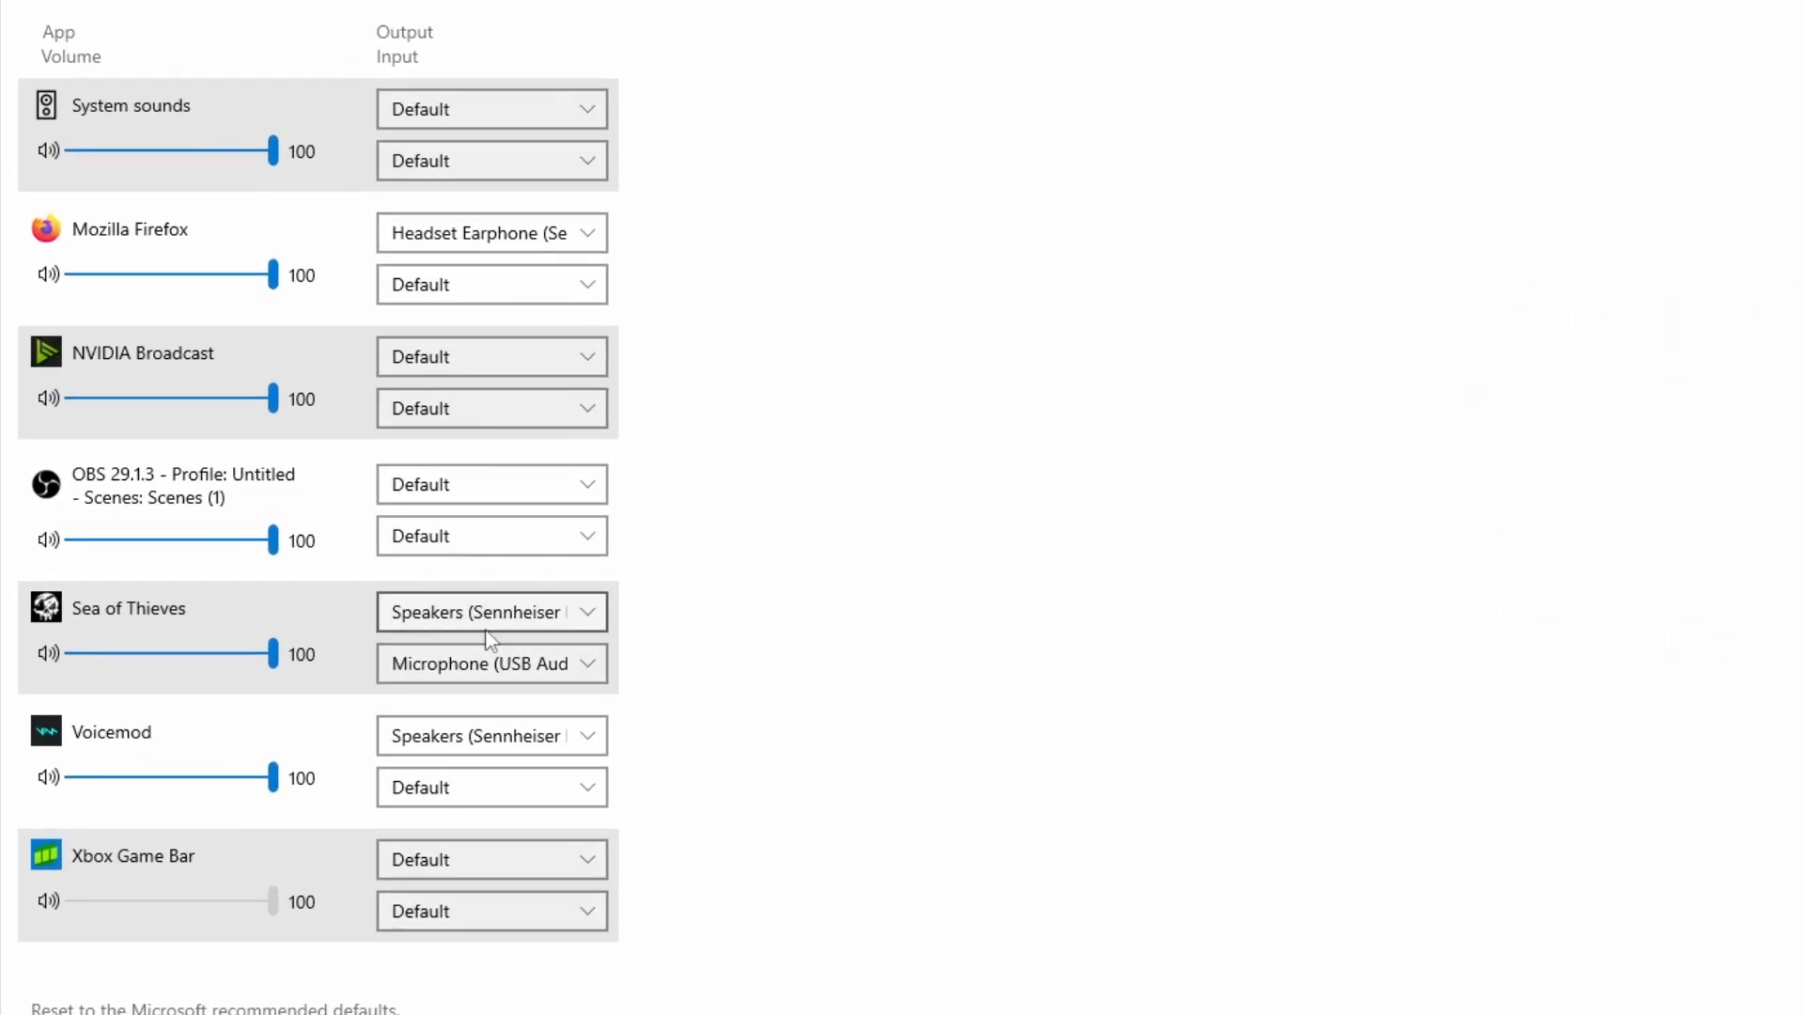
pyautogui.click(490, 611)
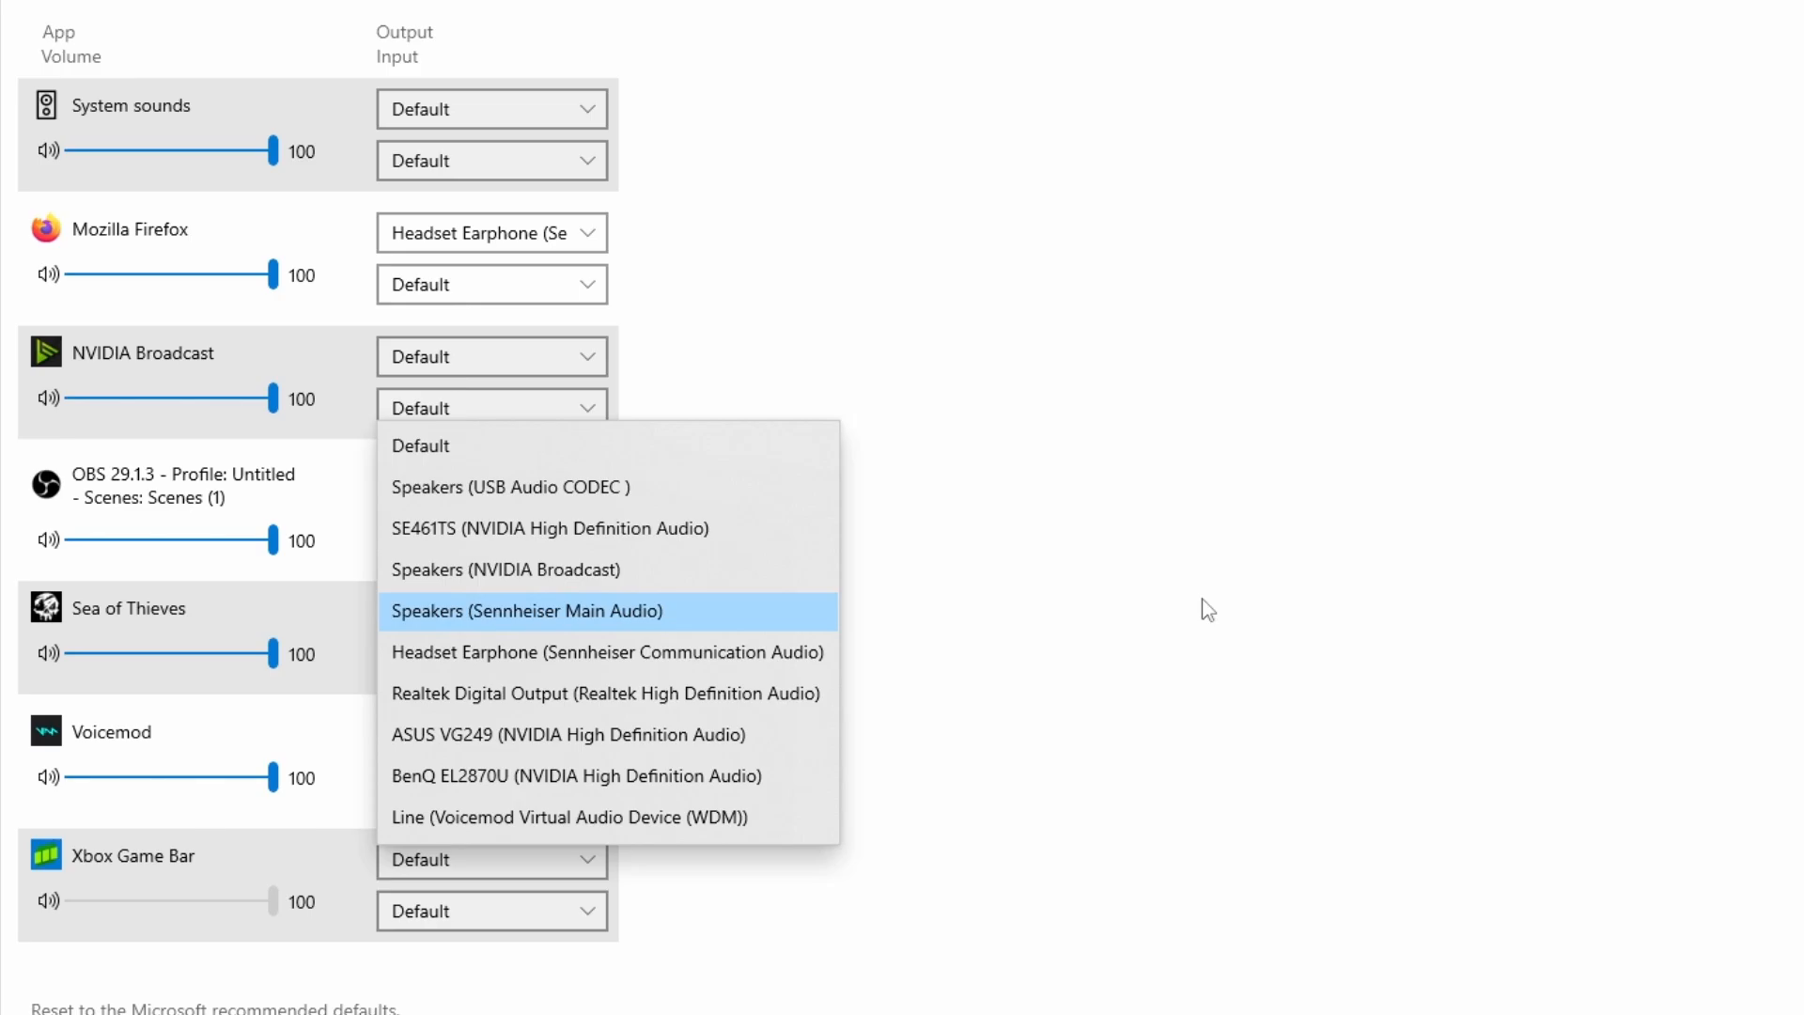
pyautogui.click(526, 609)
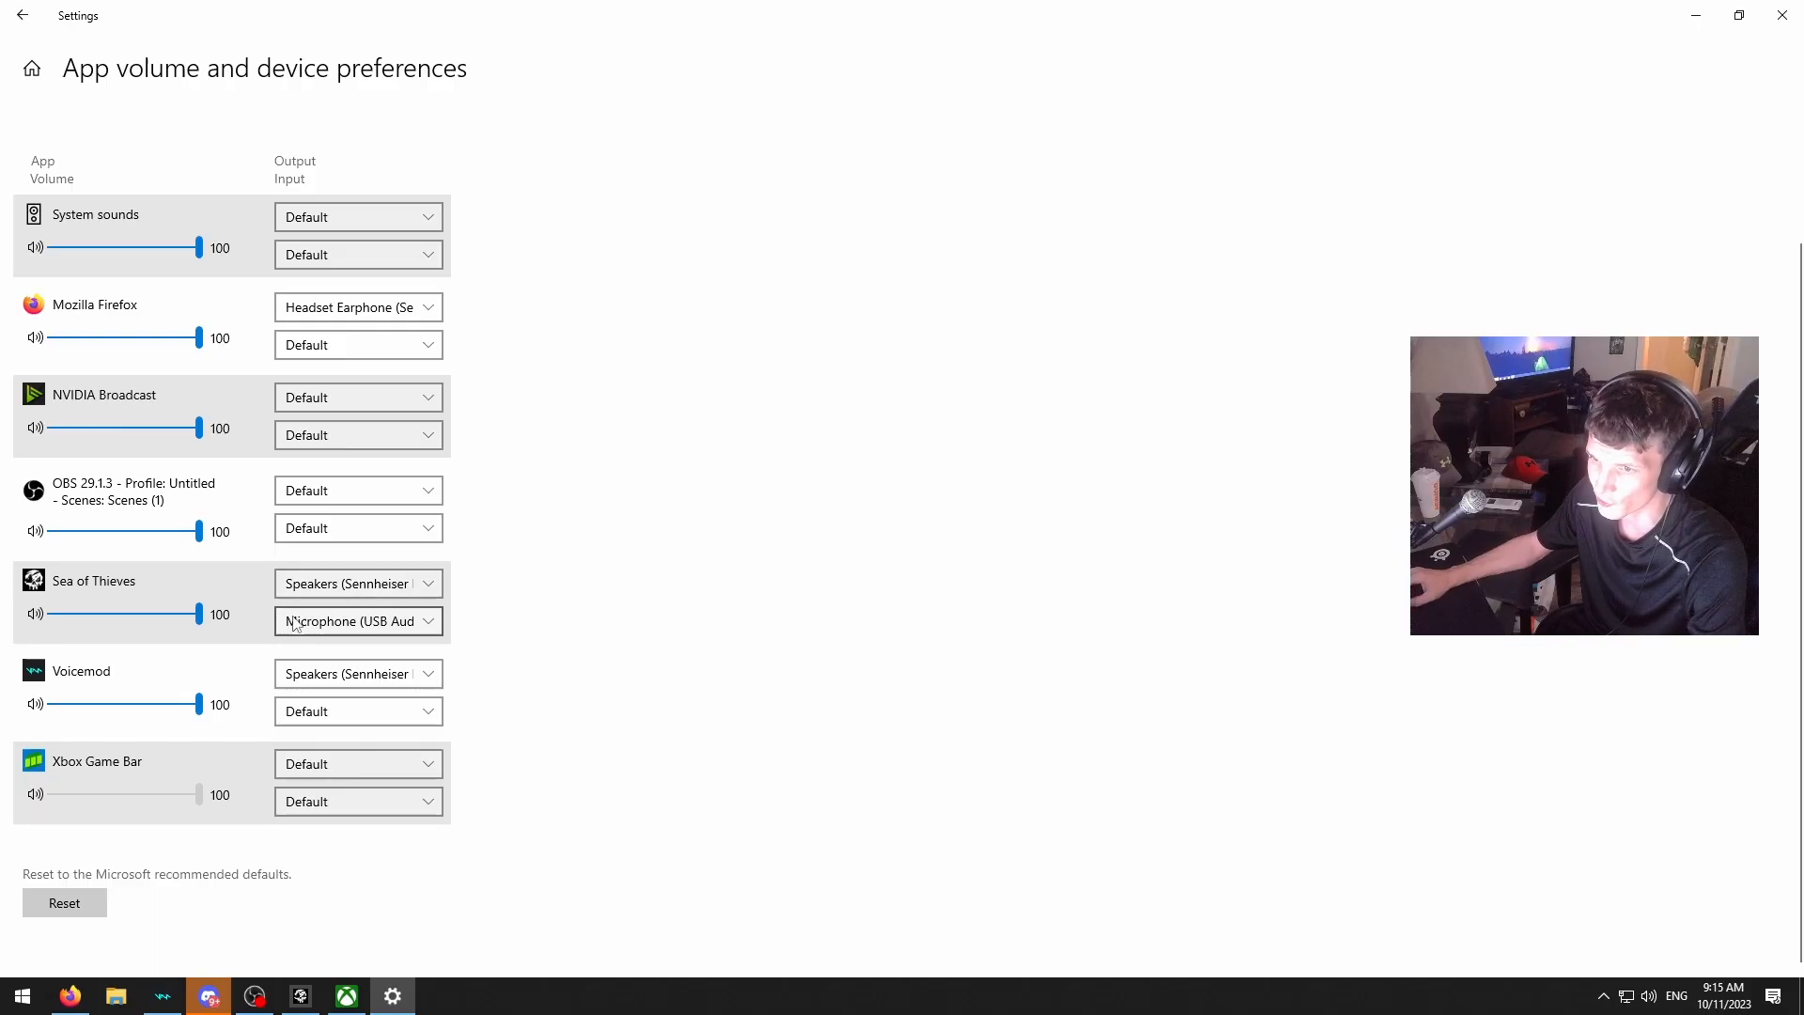
pyautogui.moveTo(880, 623)
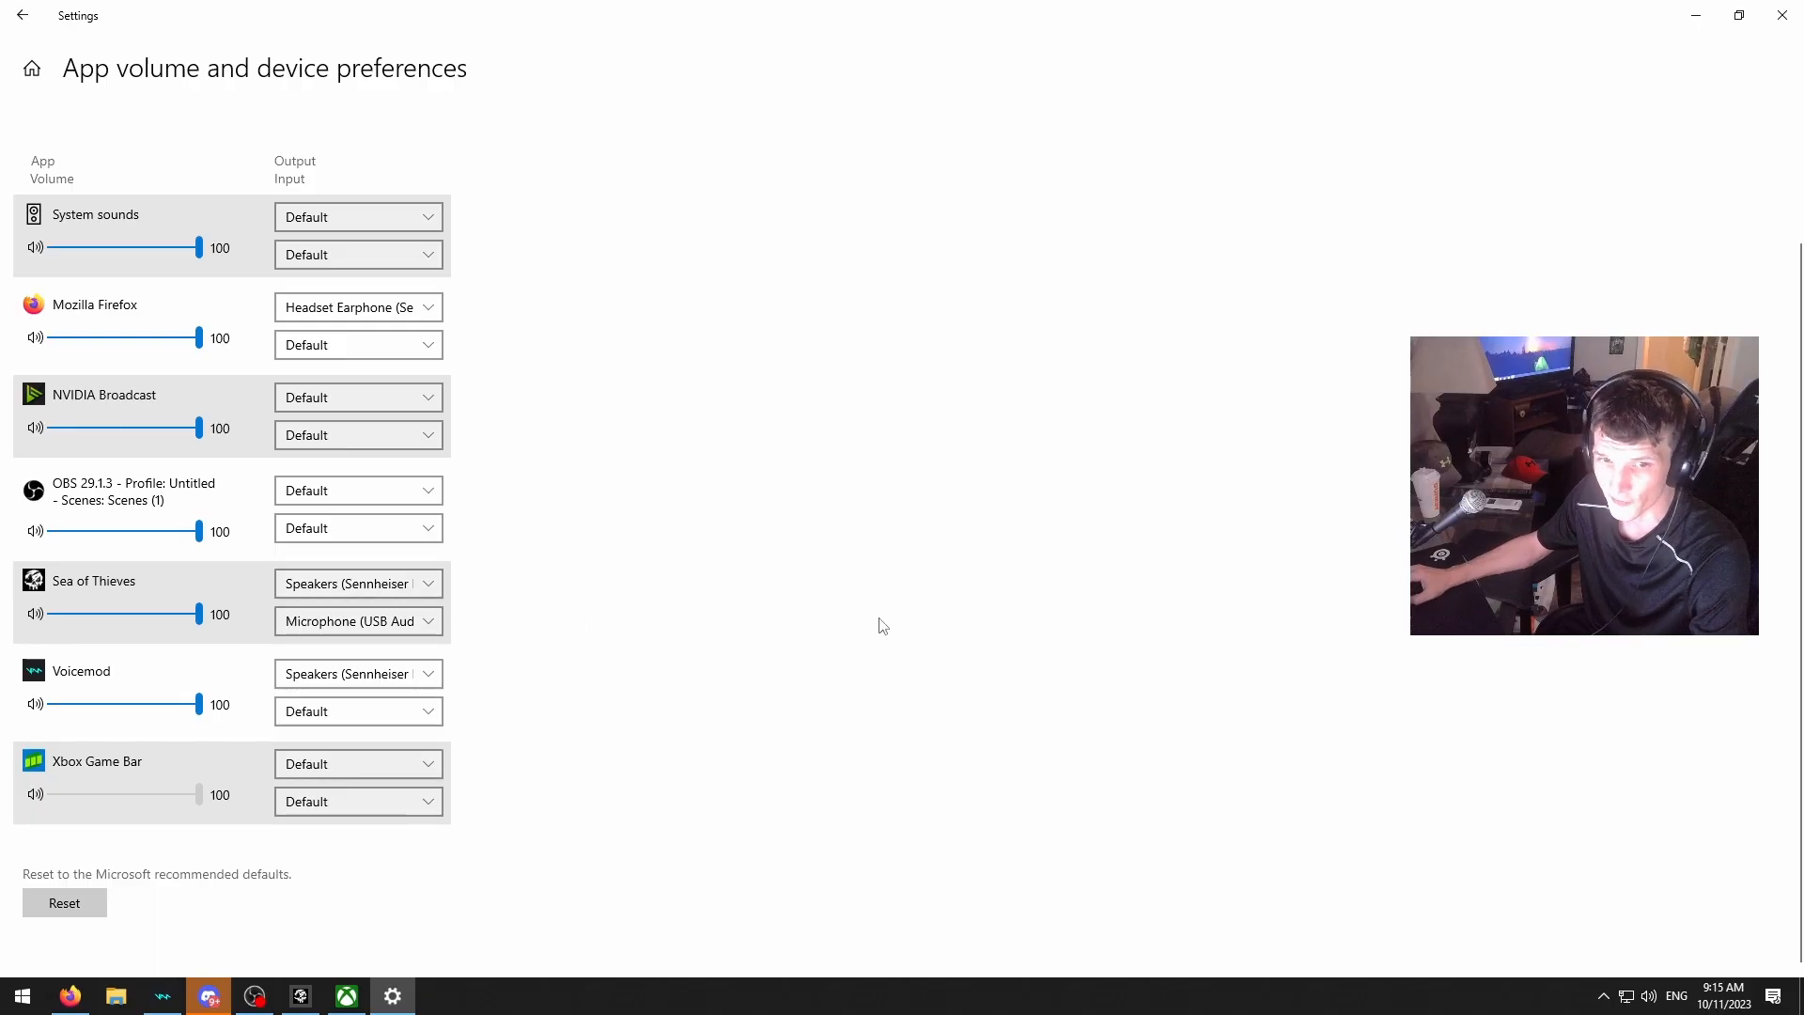
pyautogui.click(346, 996)
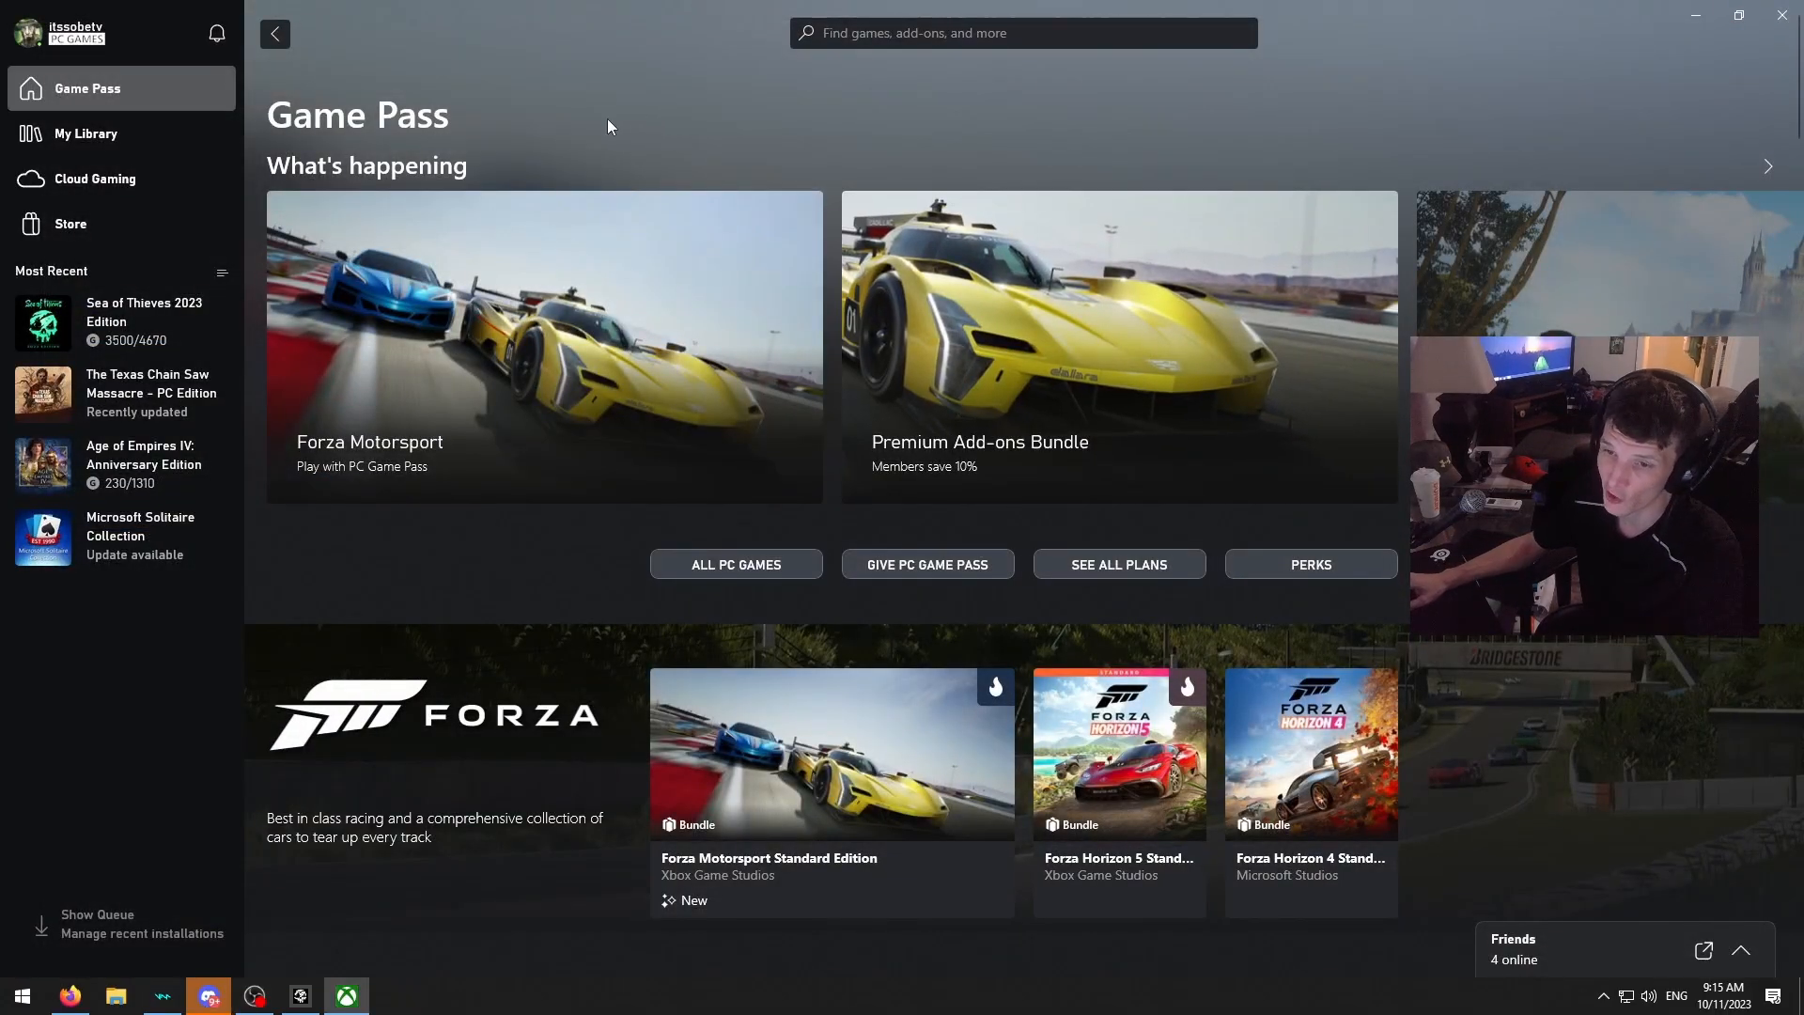
pyautogui.moveTo(934, 301)
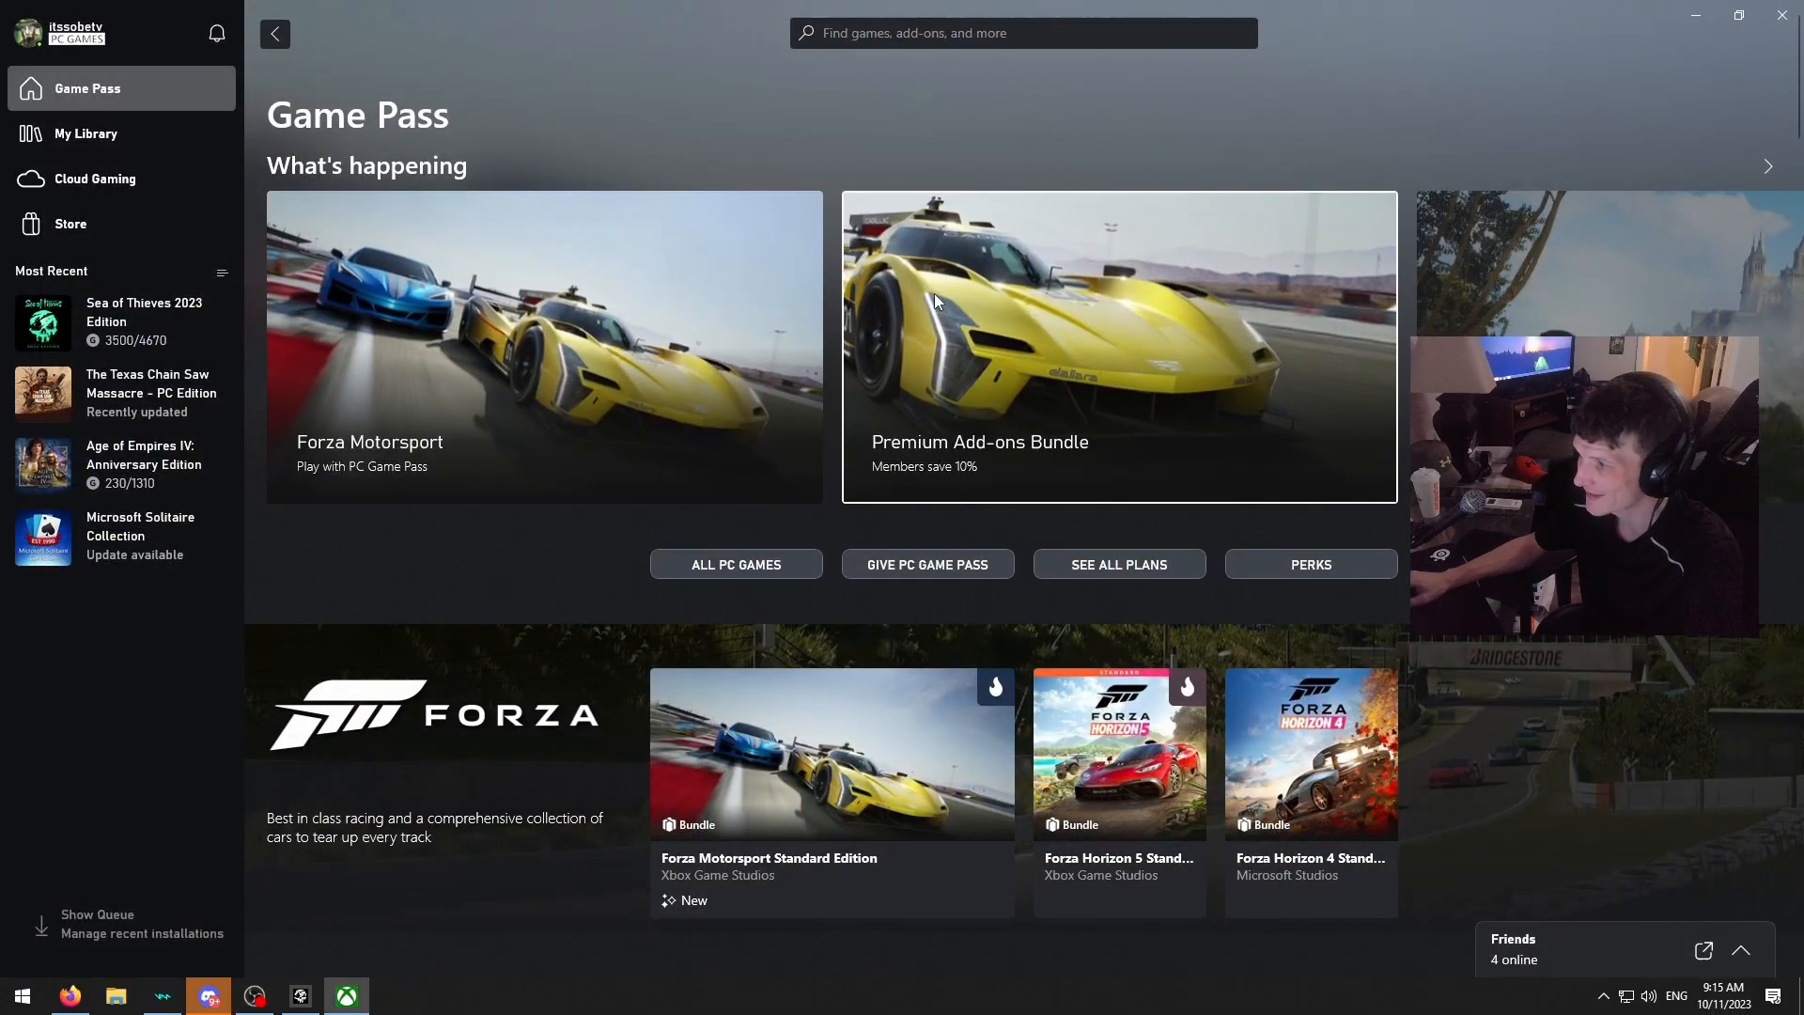
# Step: Reach the Xbox app's Audio settings through the profile menu
pyautogui.click(30, 31)
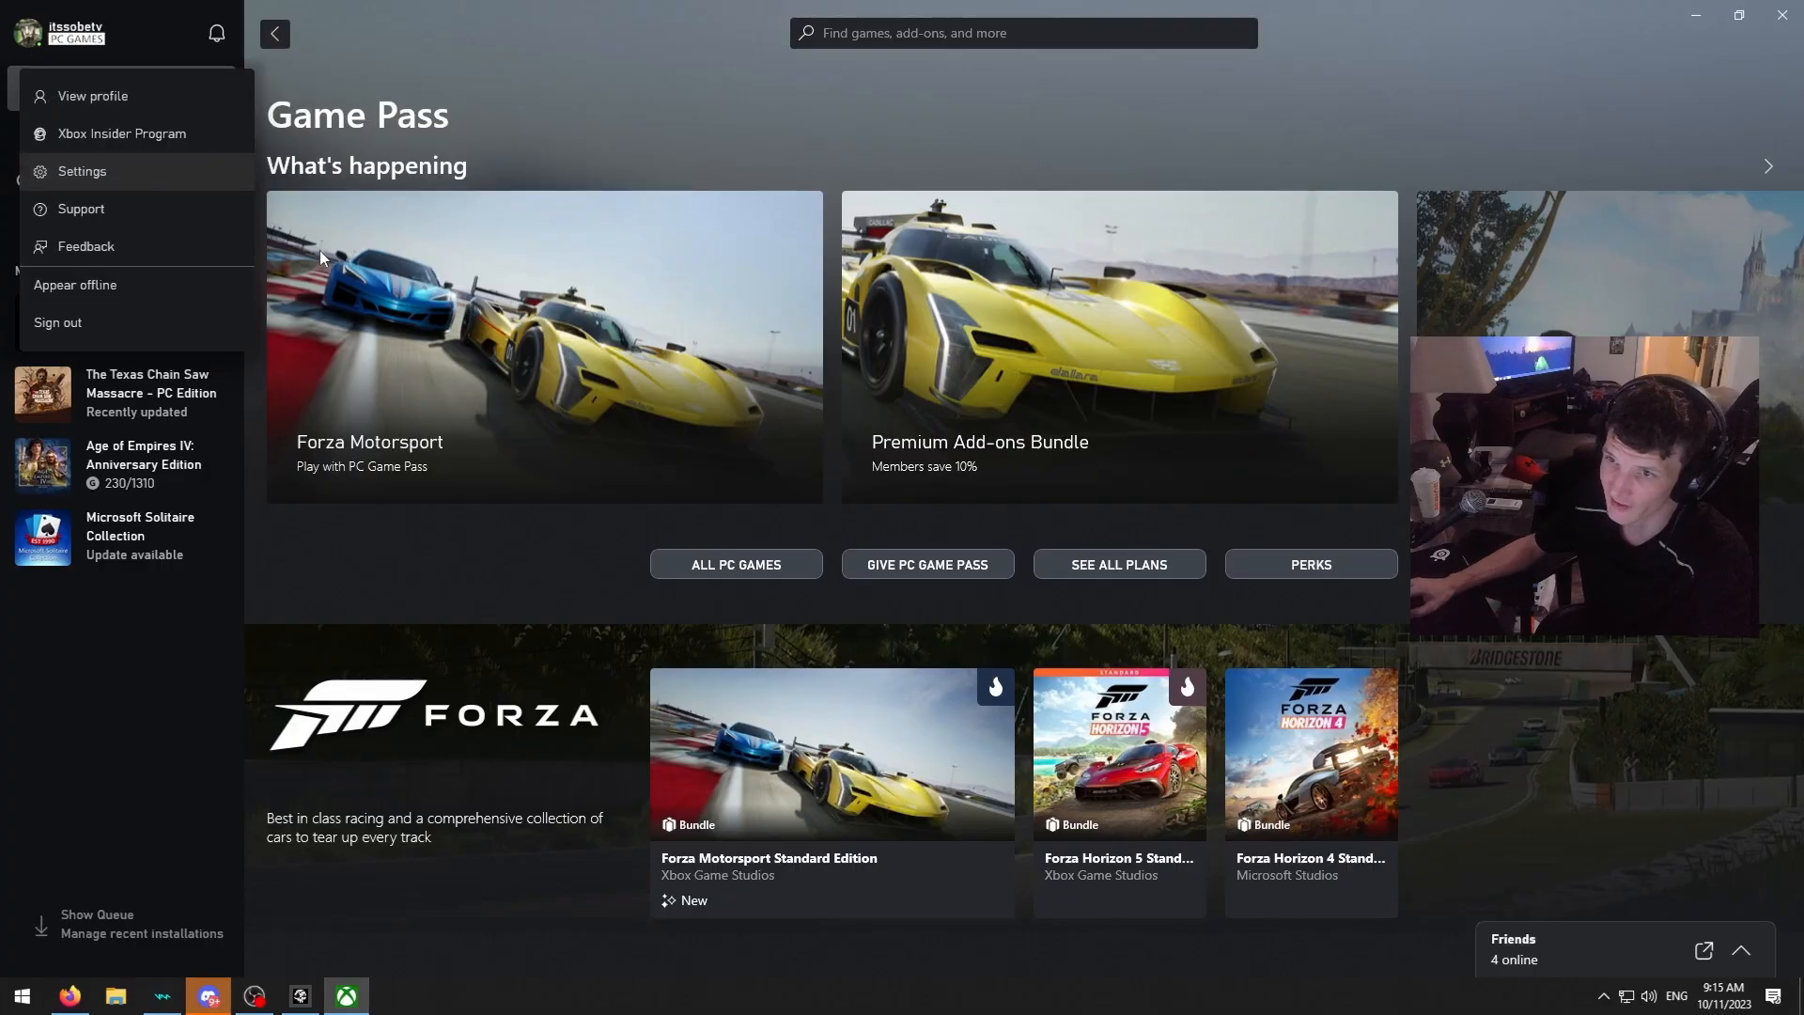
pyautogui.click(81, 171)
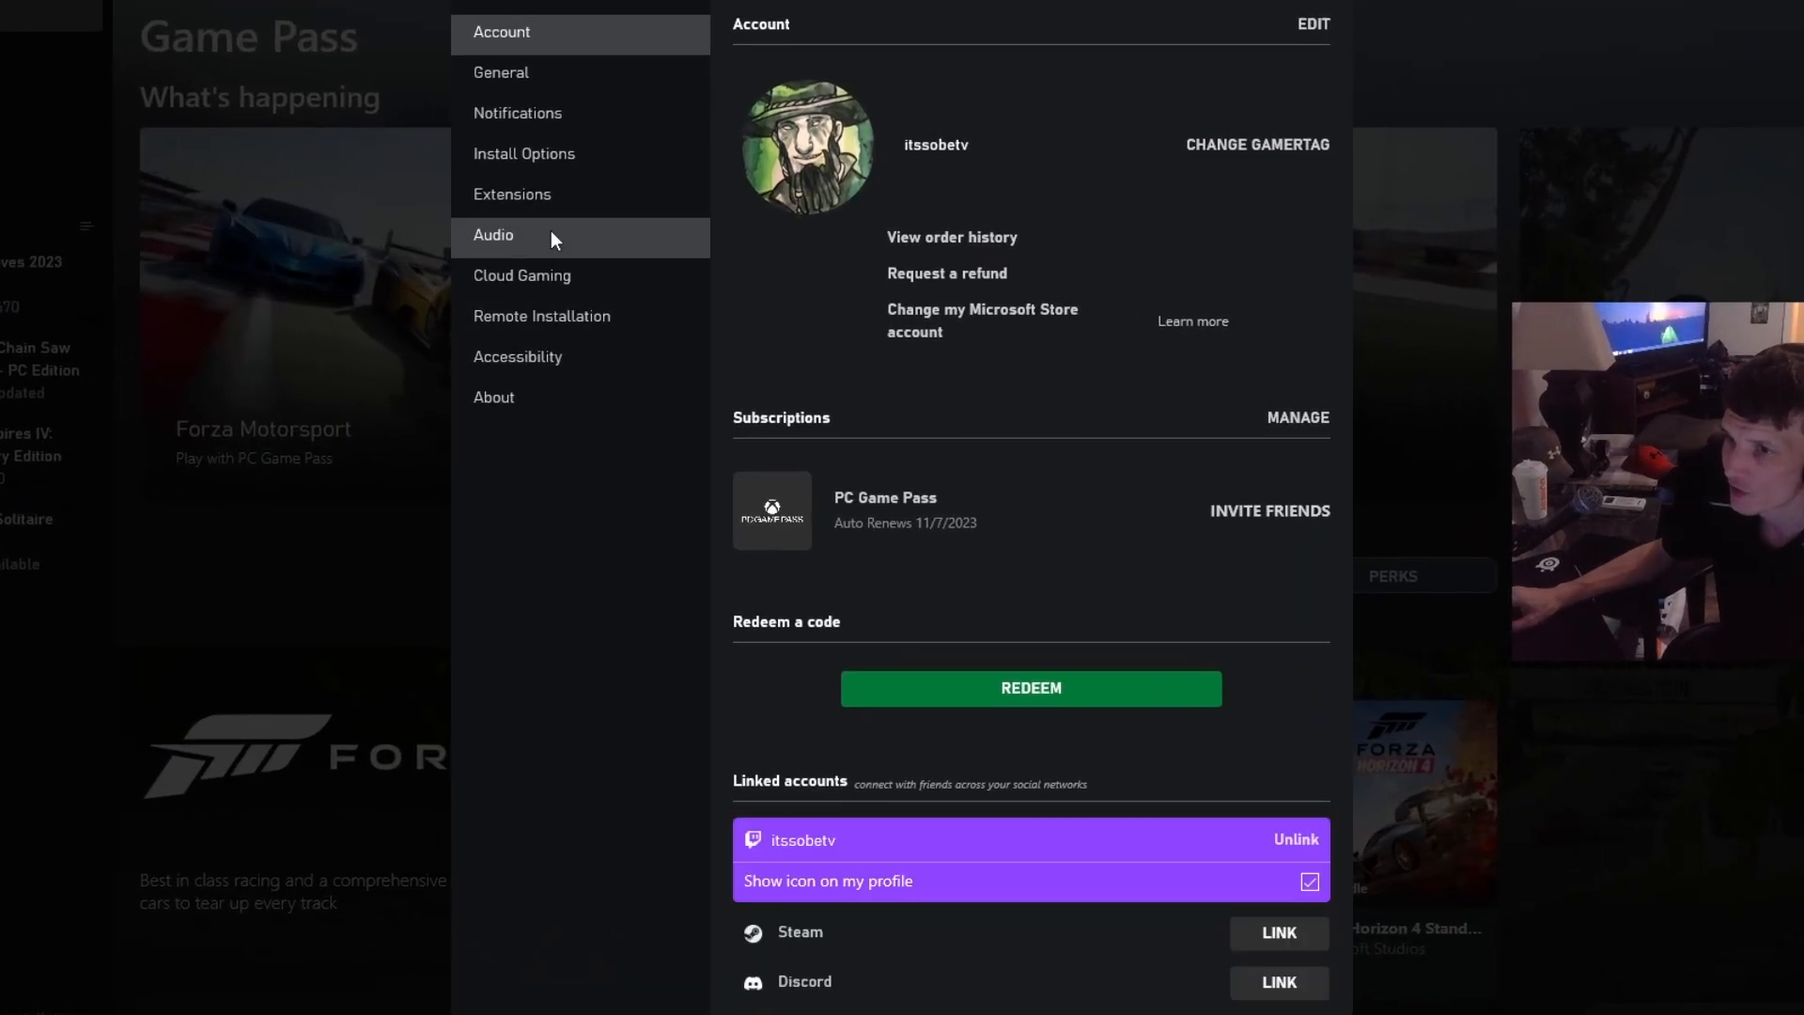
pyautogui.click(492, 235)
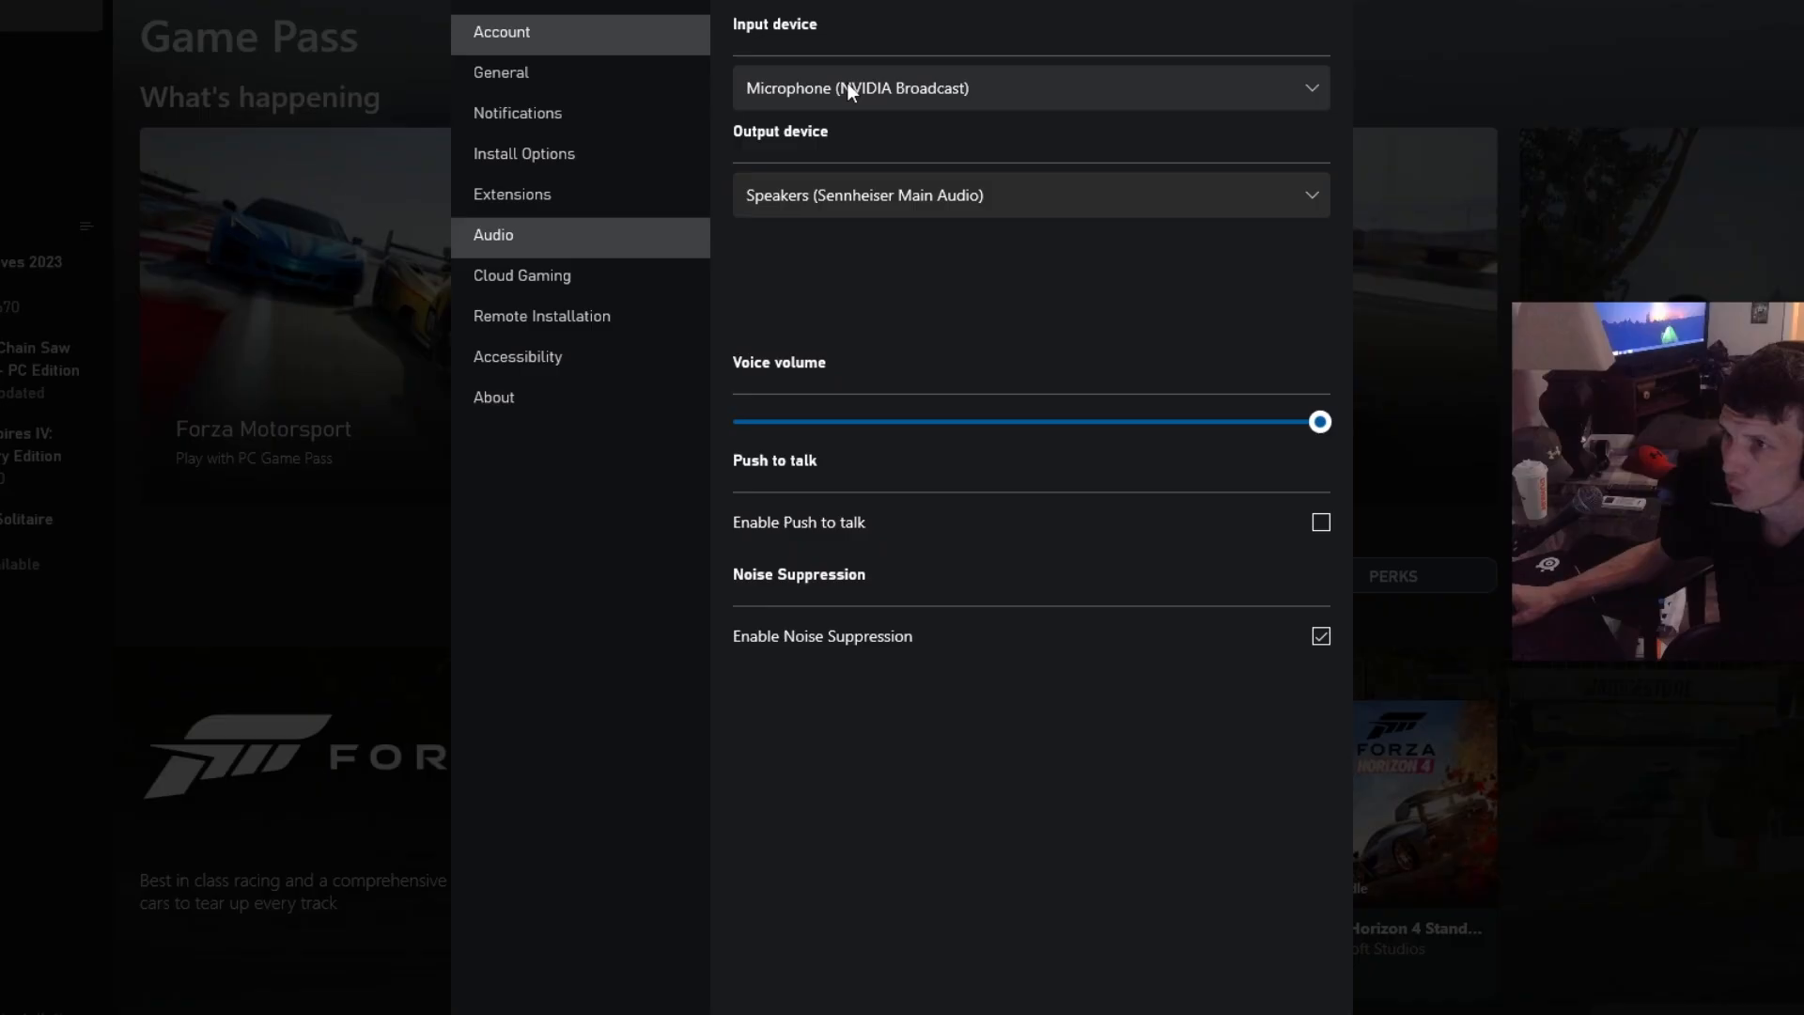
pyautogui.moveTo(802, 43)
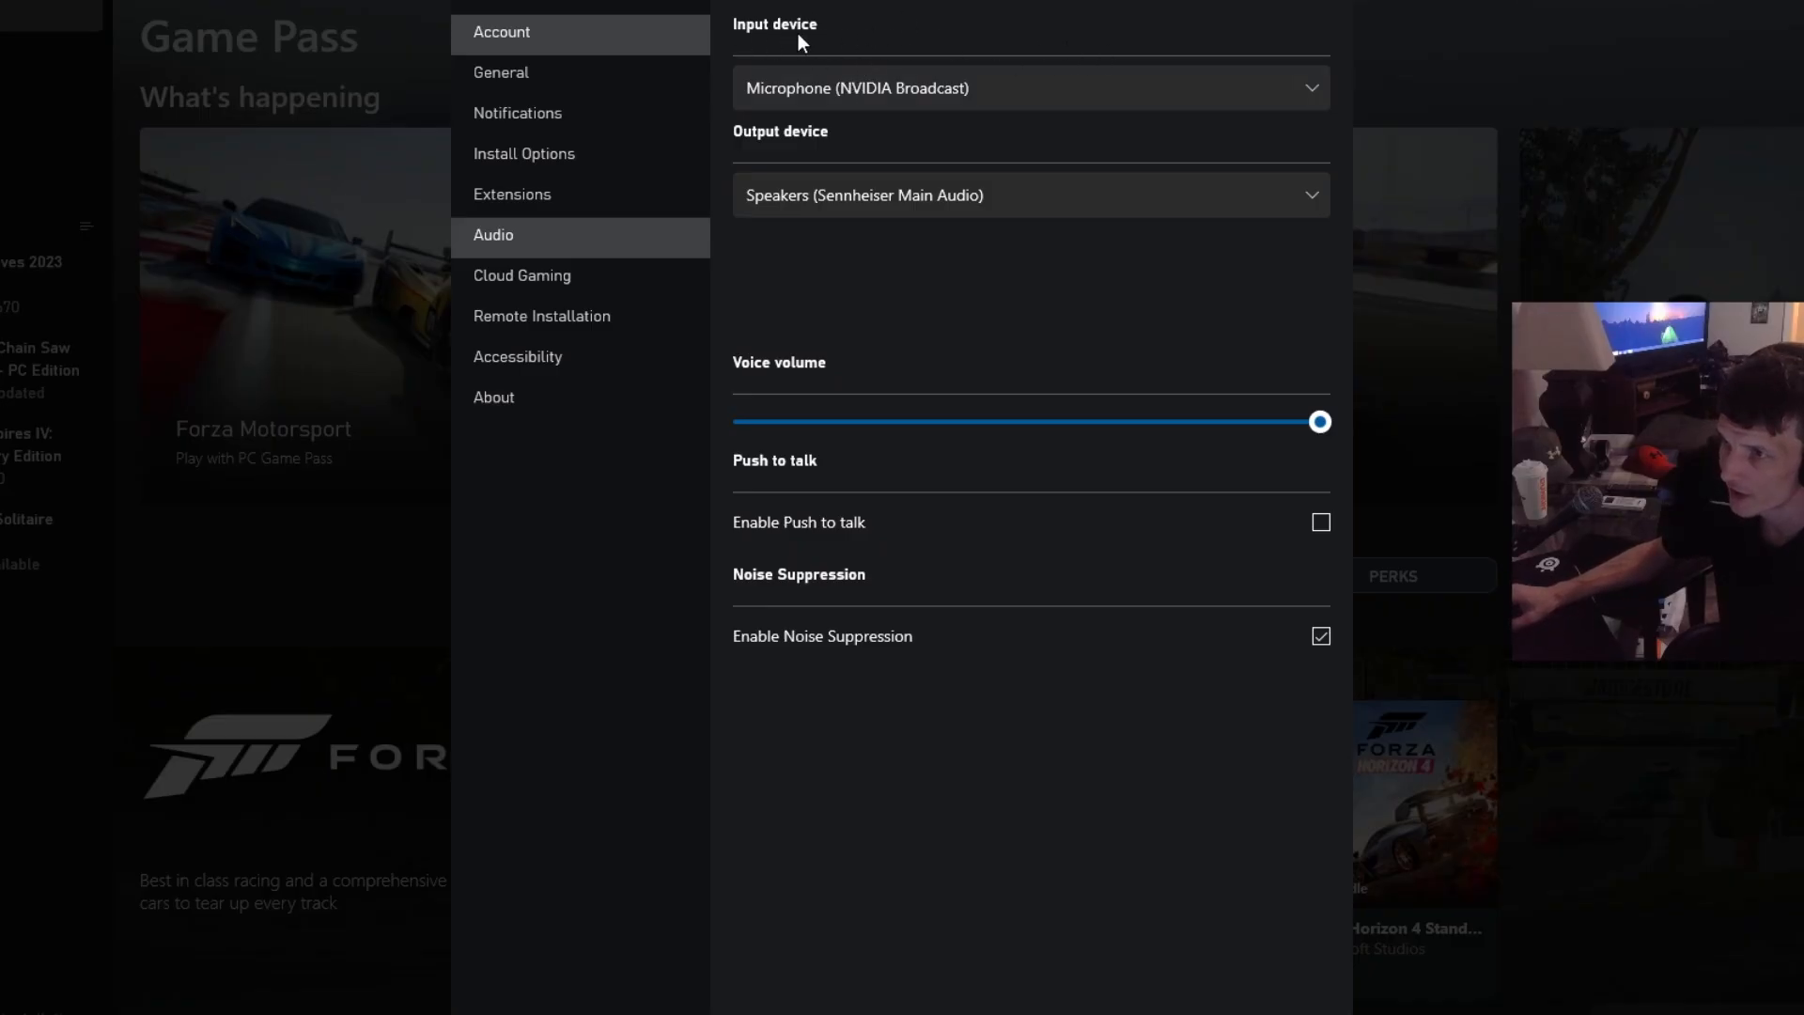
# Step: Keep Microphone (NVIDIA Broadcast) as the input device and leave settings for Game Pass
pyautogui.click(1028, 89)
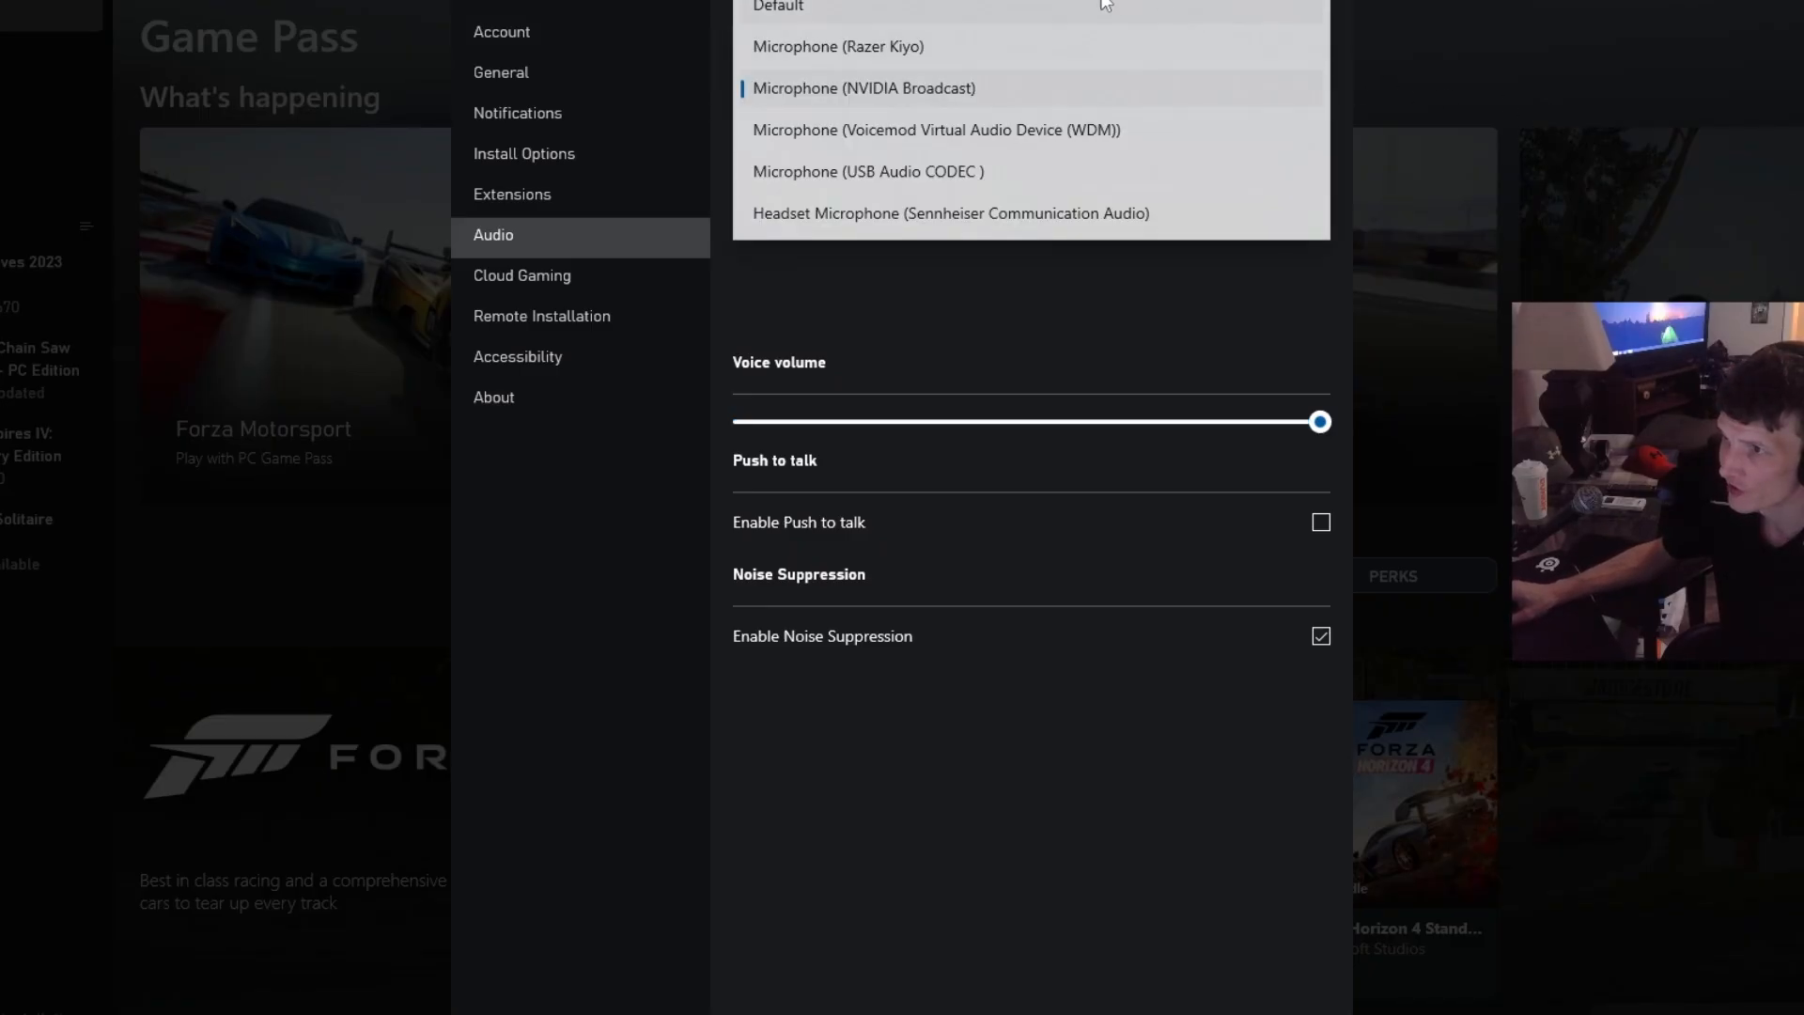
pyautogui.click(862, 88)
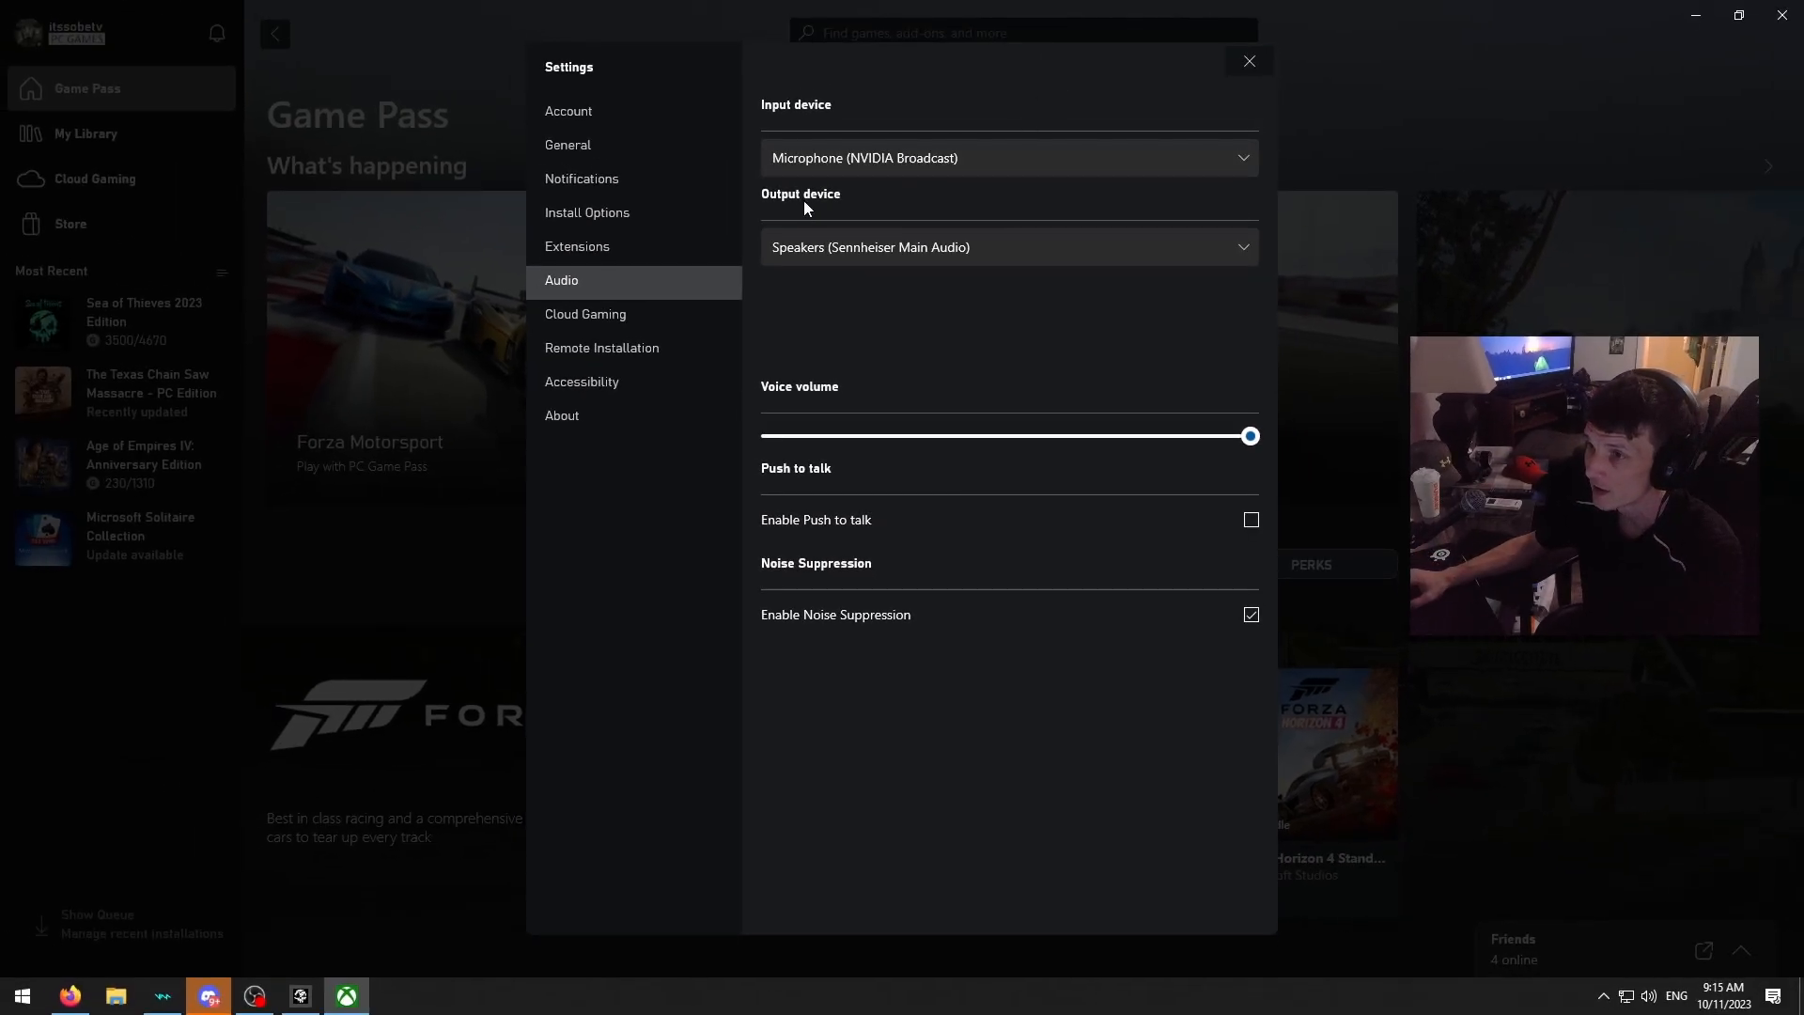
pyautogui.moveTo(838, 237)
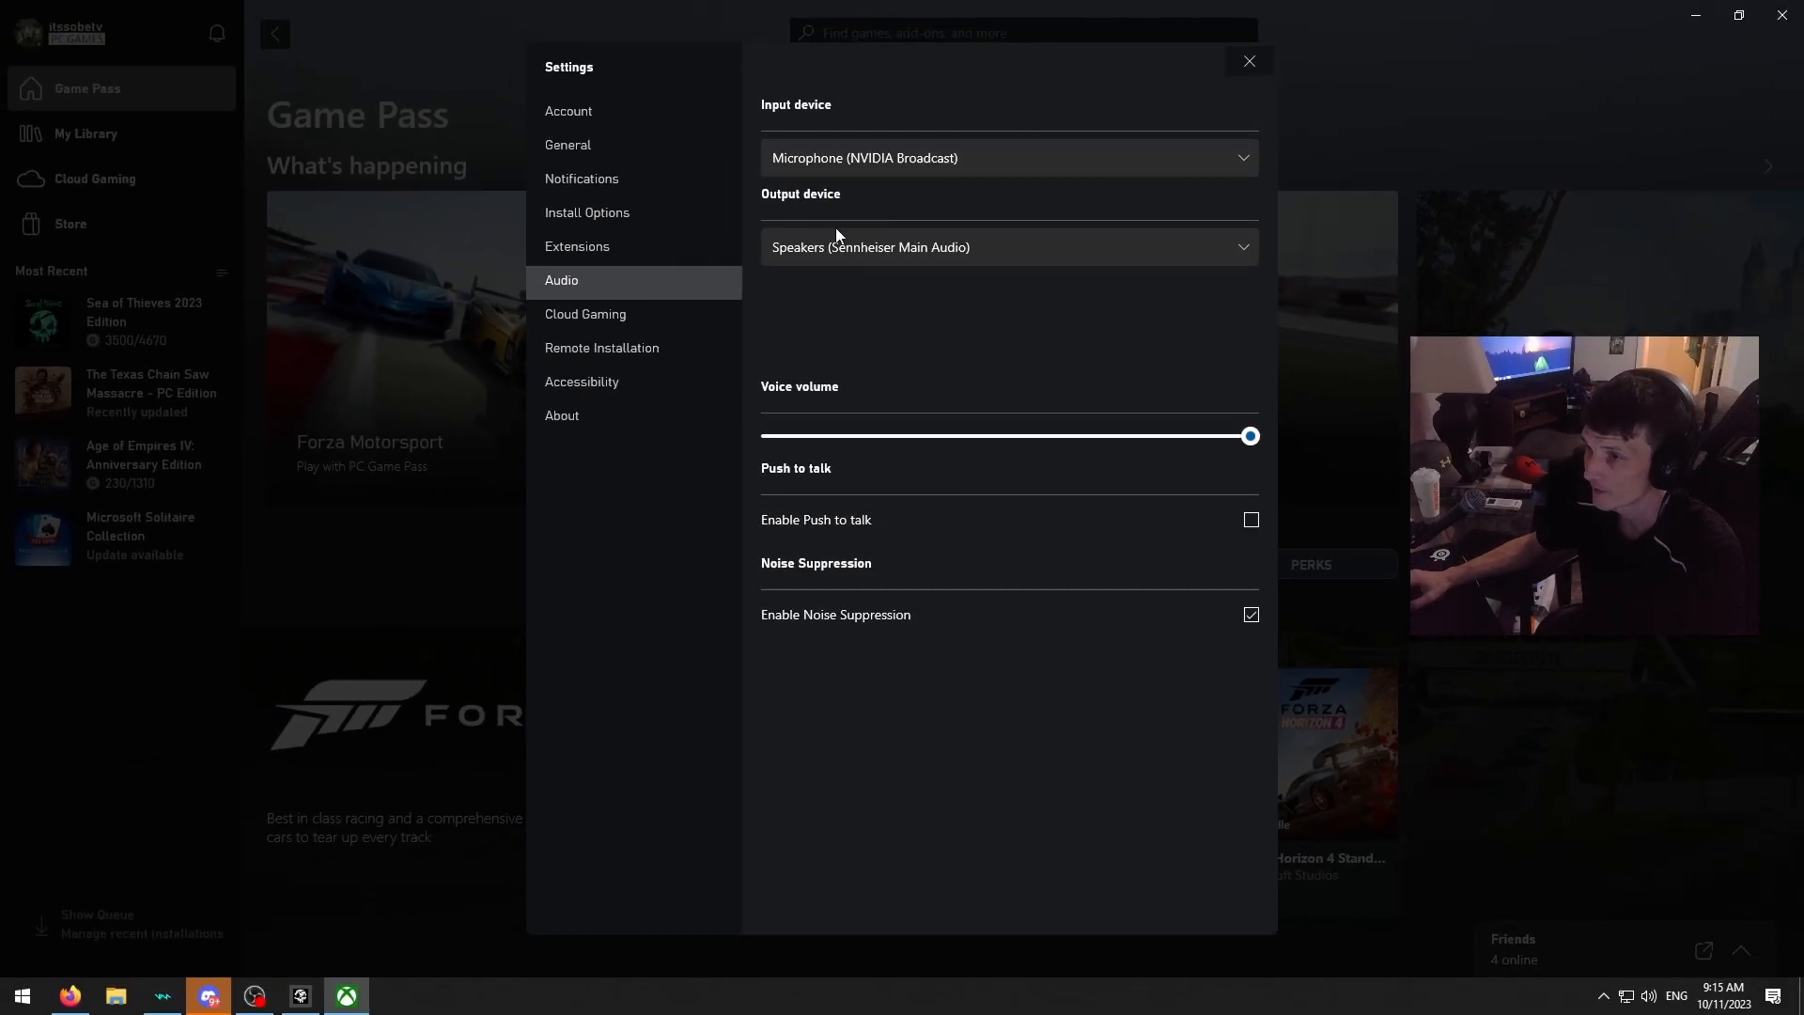
pyautogui.click(1247, 60)
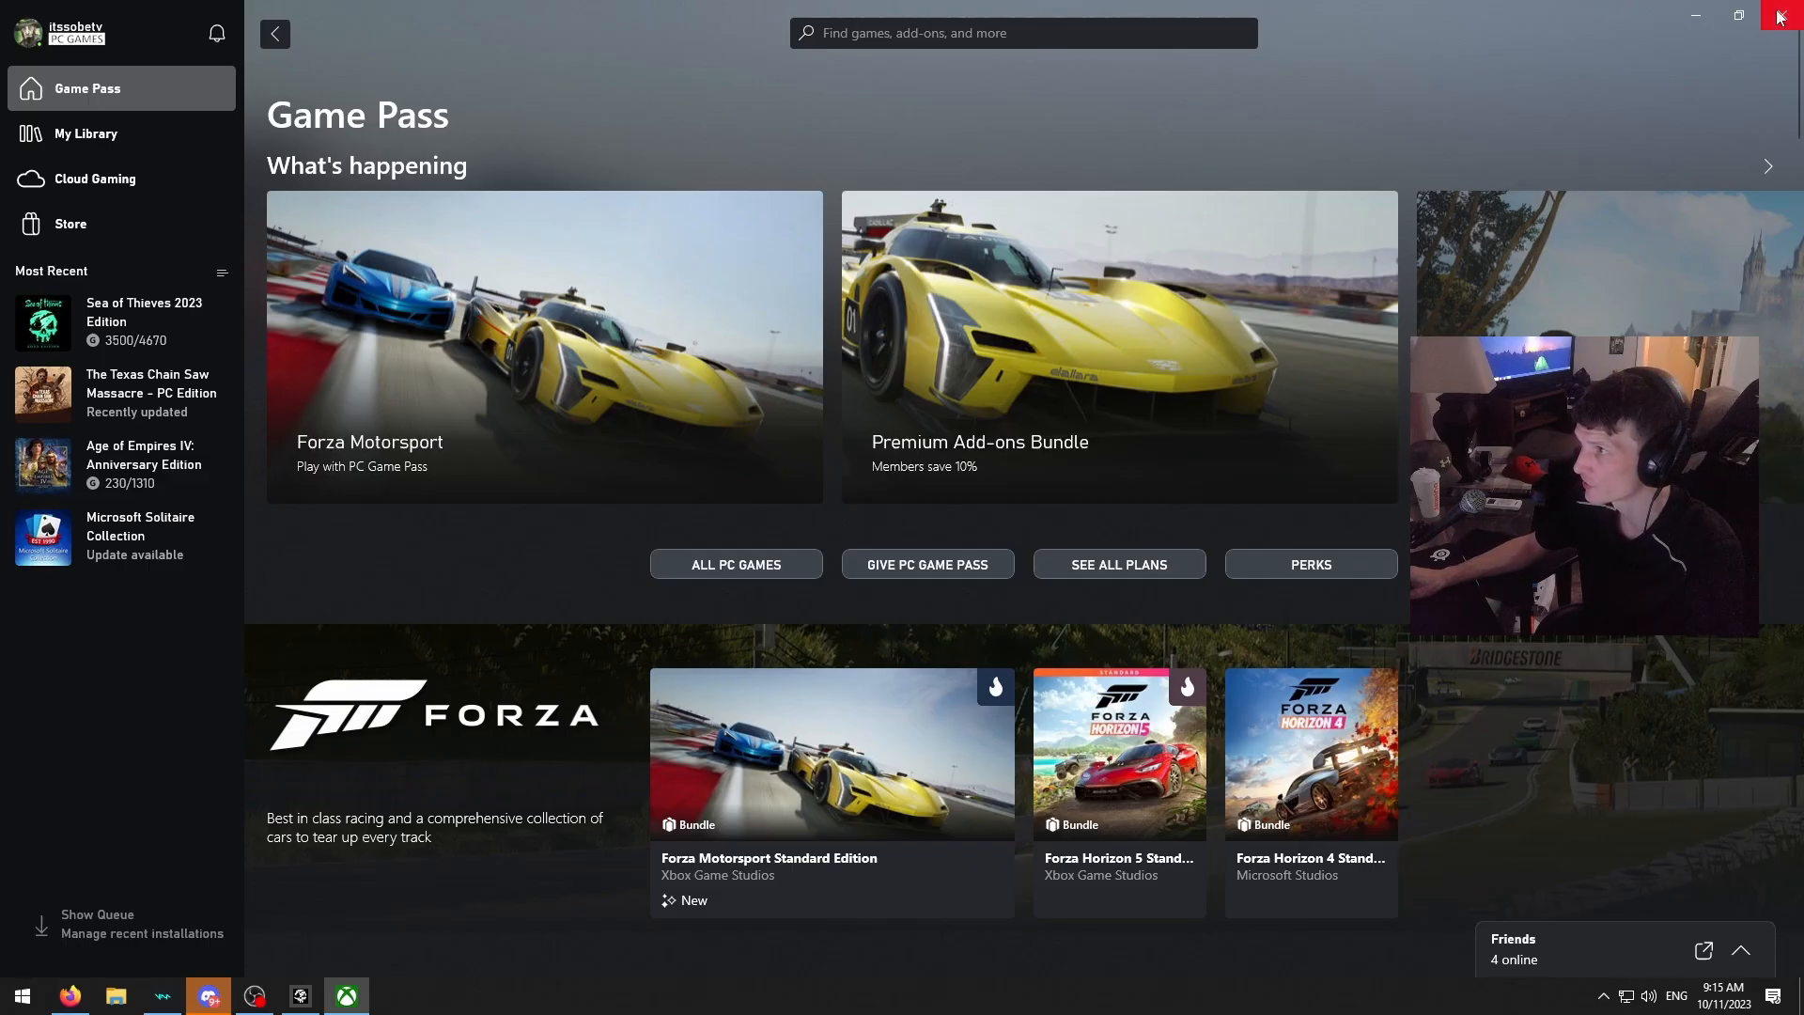
# Step: Close the Xbox app and launch Xbox Game Bar from a Start search for "game"
pyautogui.click(1781, 17)
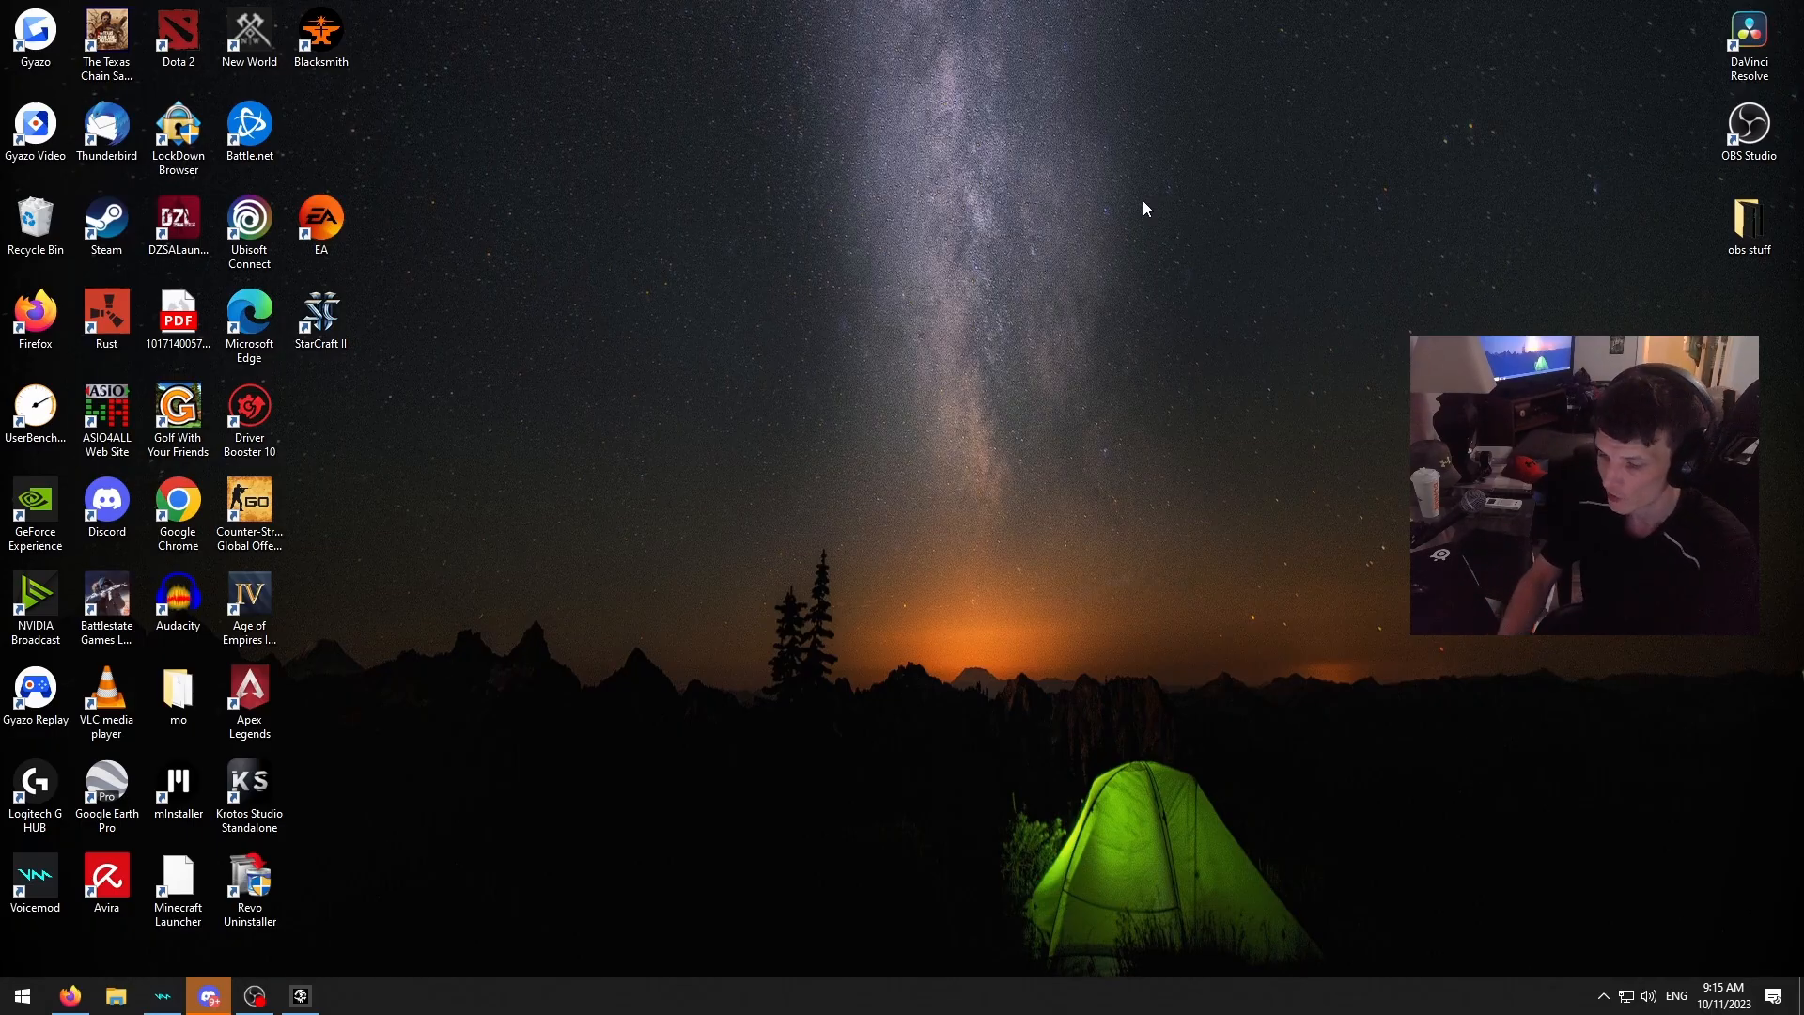
pyautogui.write('game')
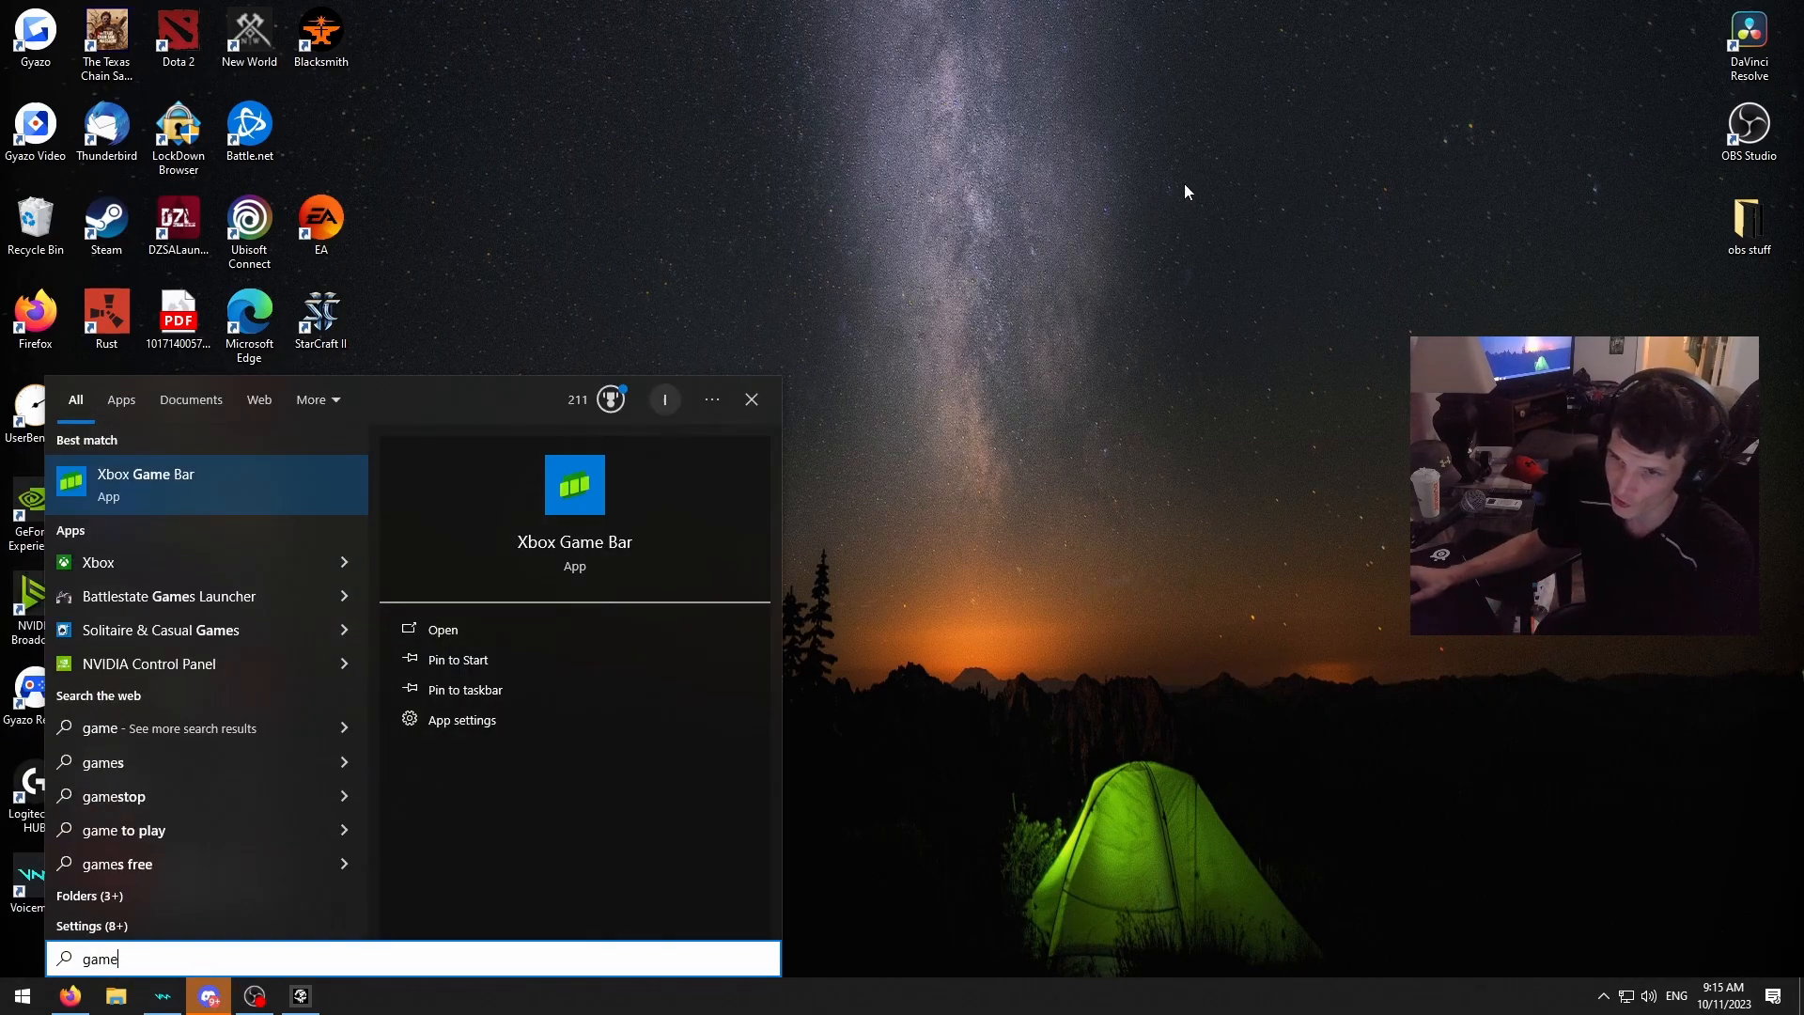
pyautogui.click(442, 629)
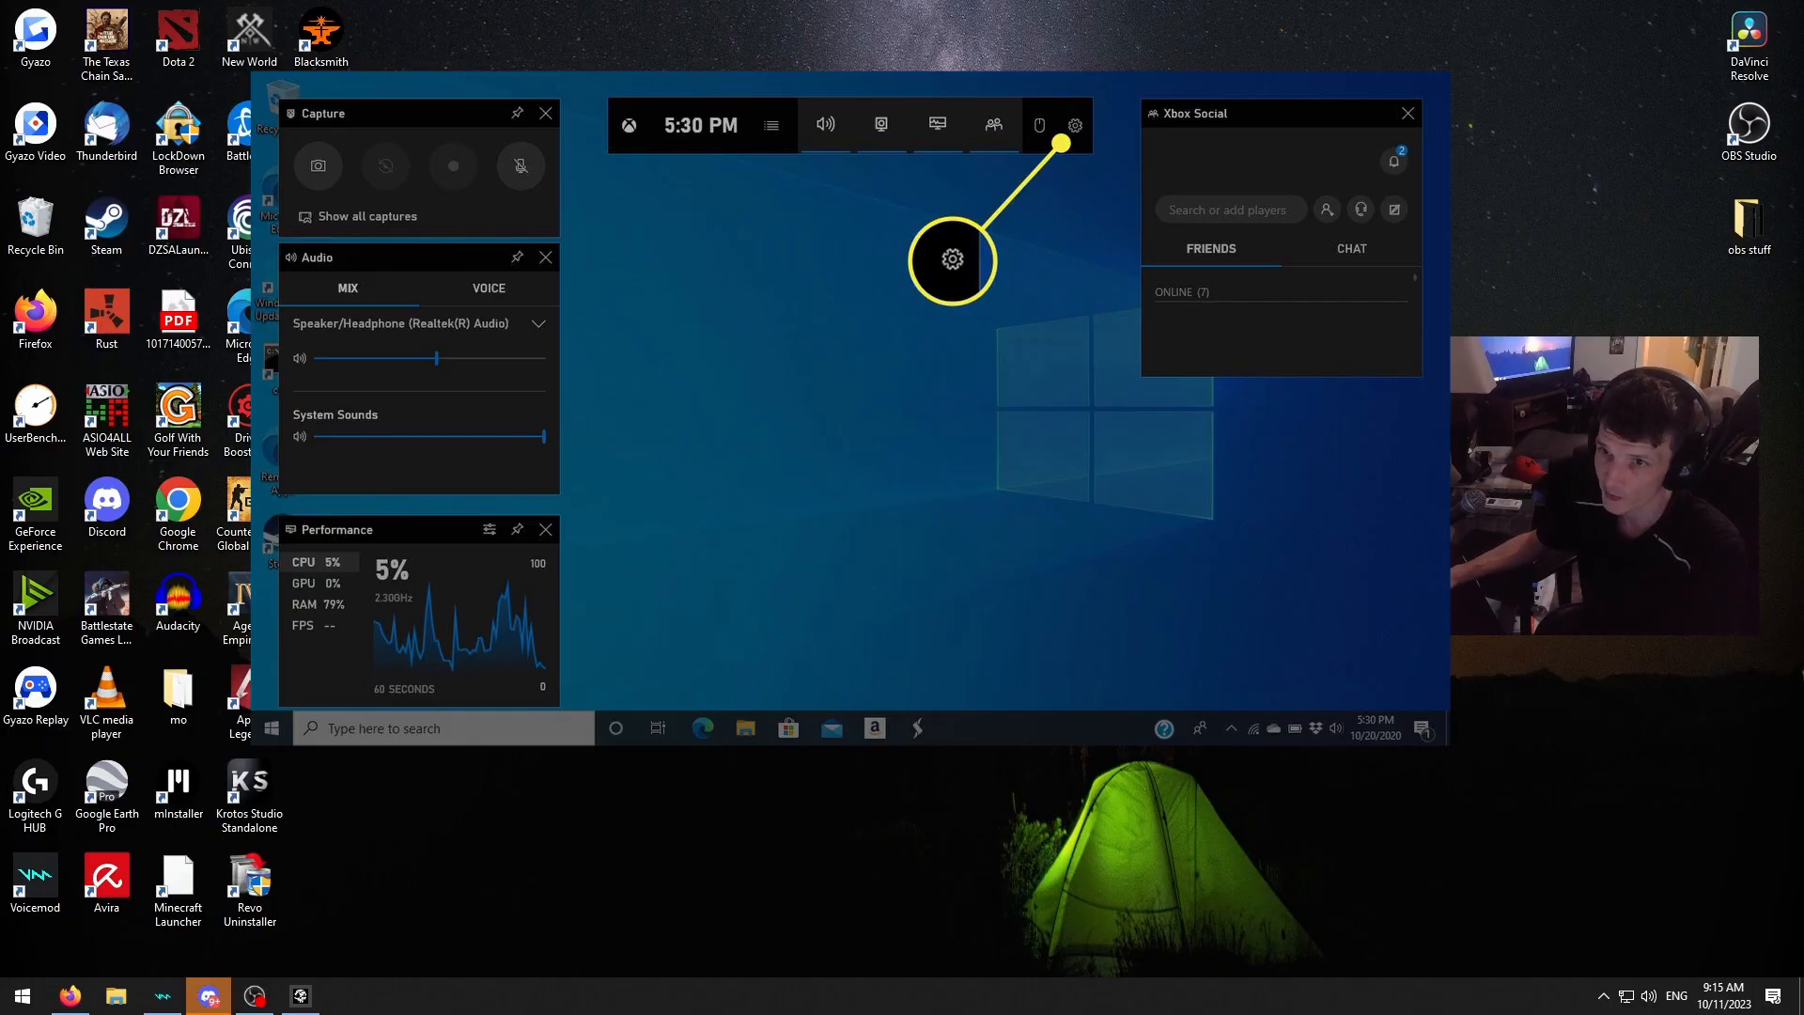
pyautogui.moveTo(732, 58)
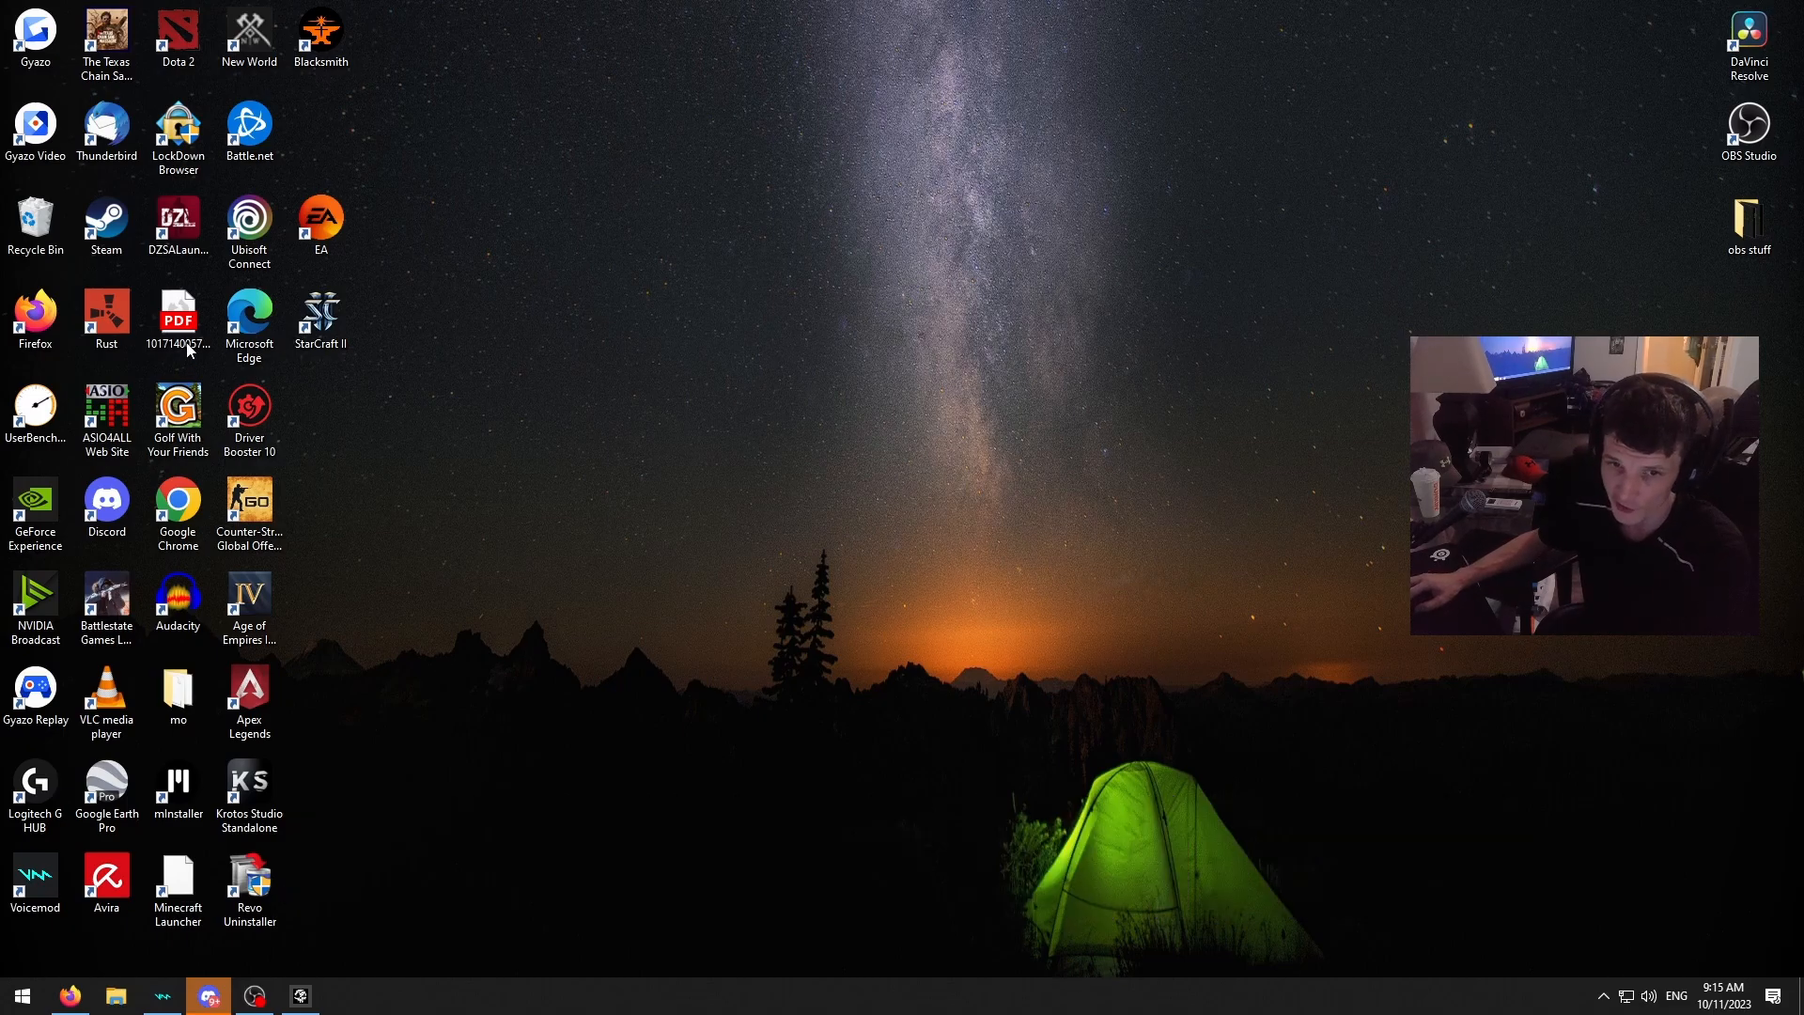
pyautogui.moveTo(521, 329)
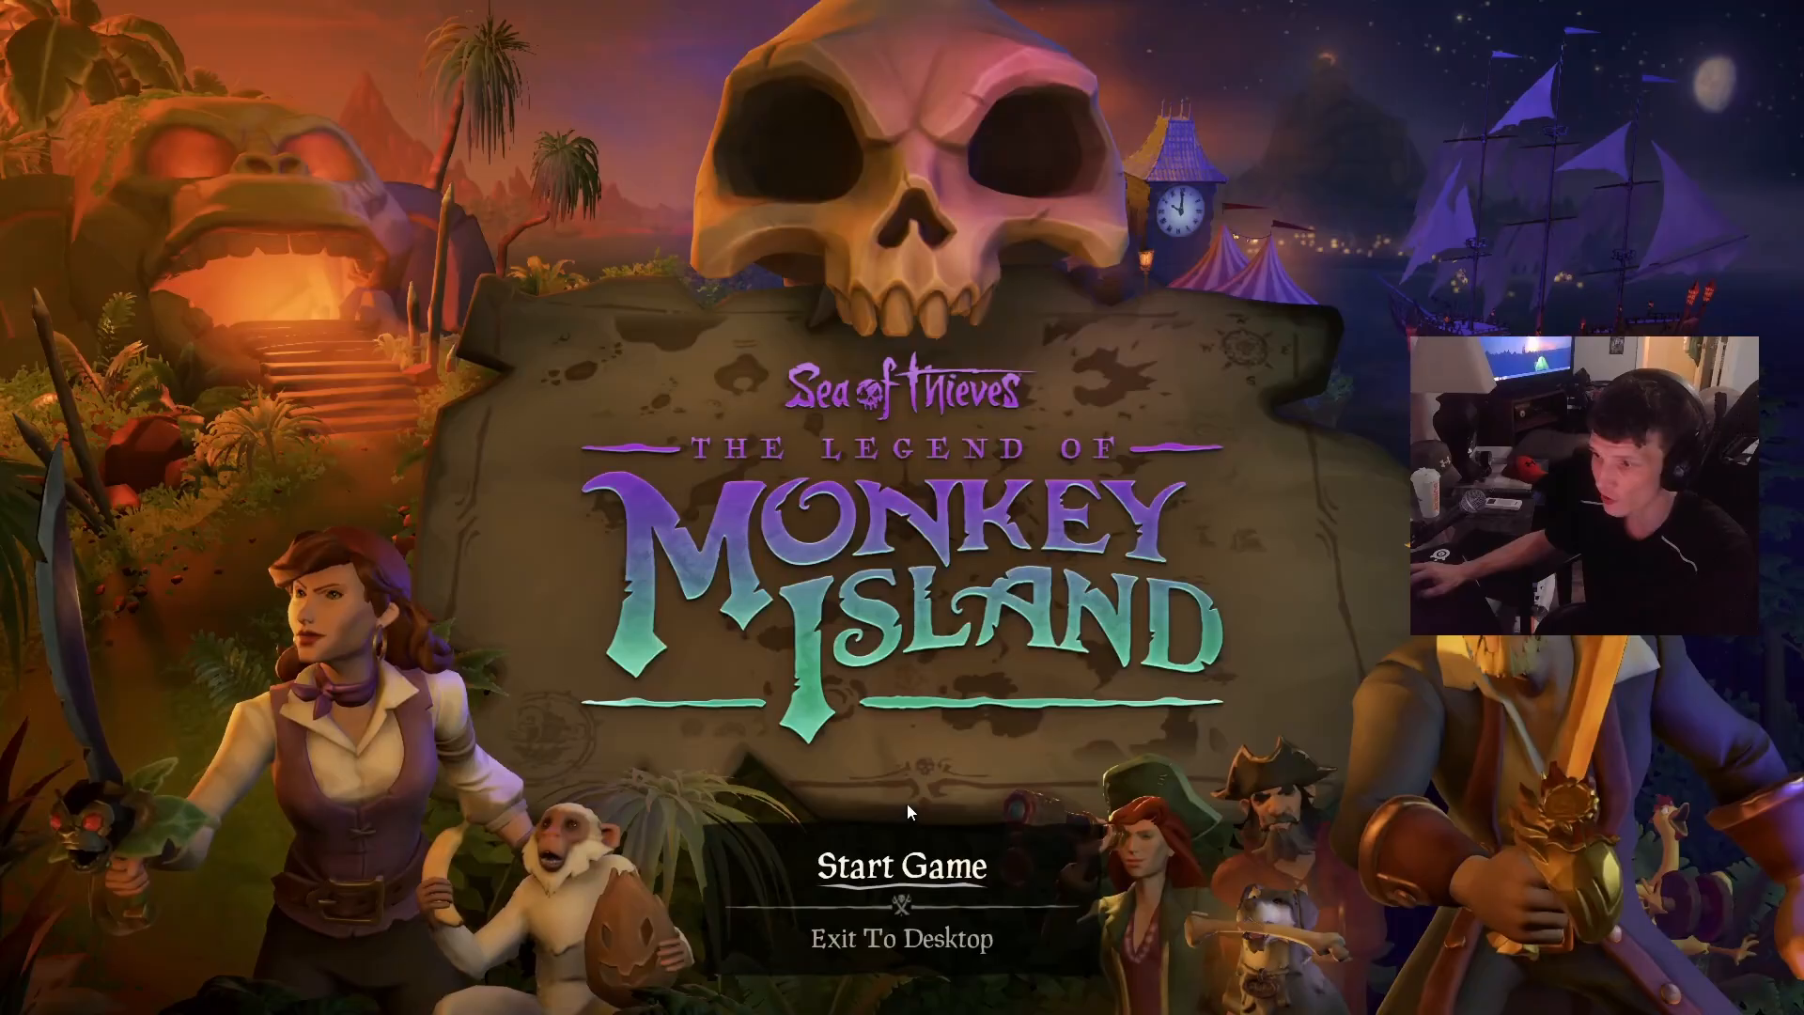
# Step: Start Sea of Thieves from its title screen so supplies begin loading
pyautogui.click(900, 866)
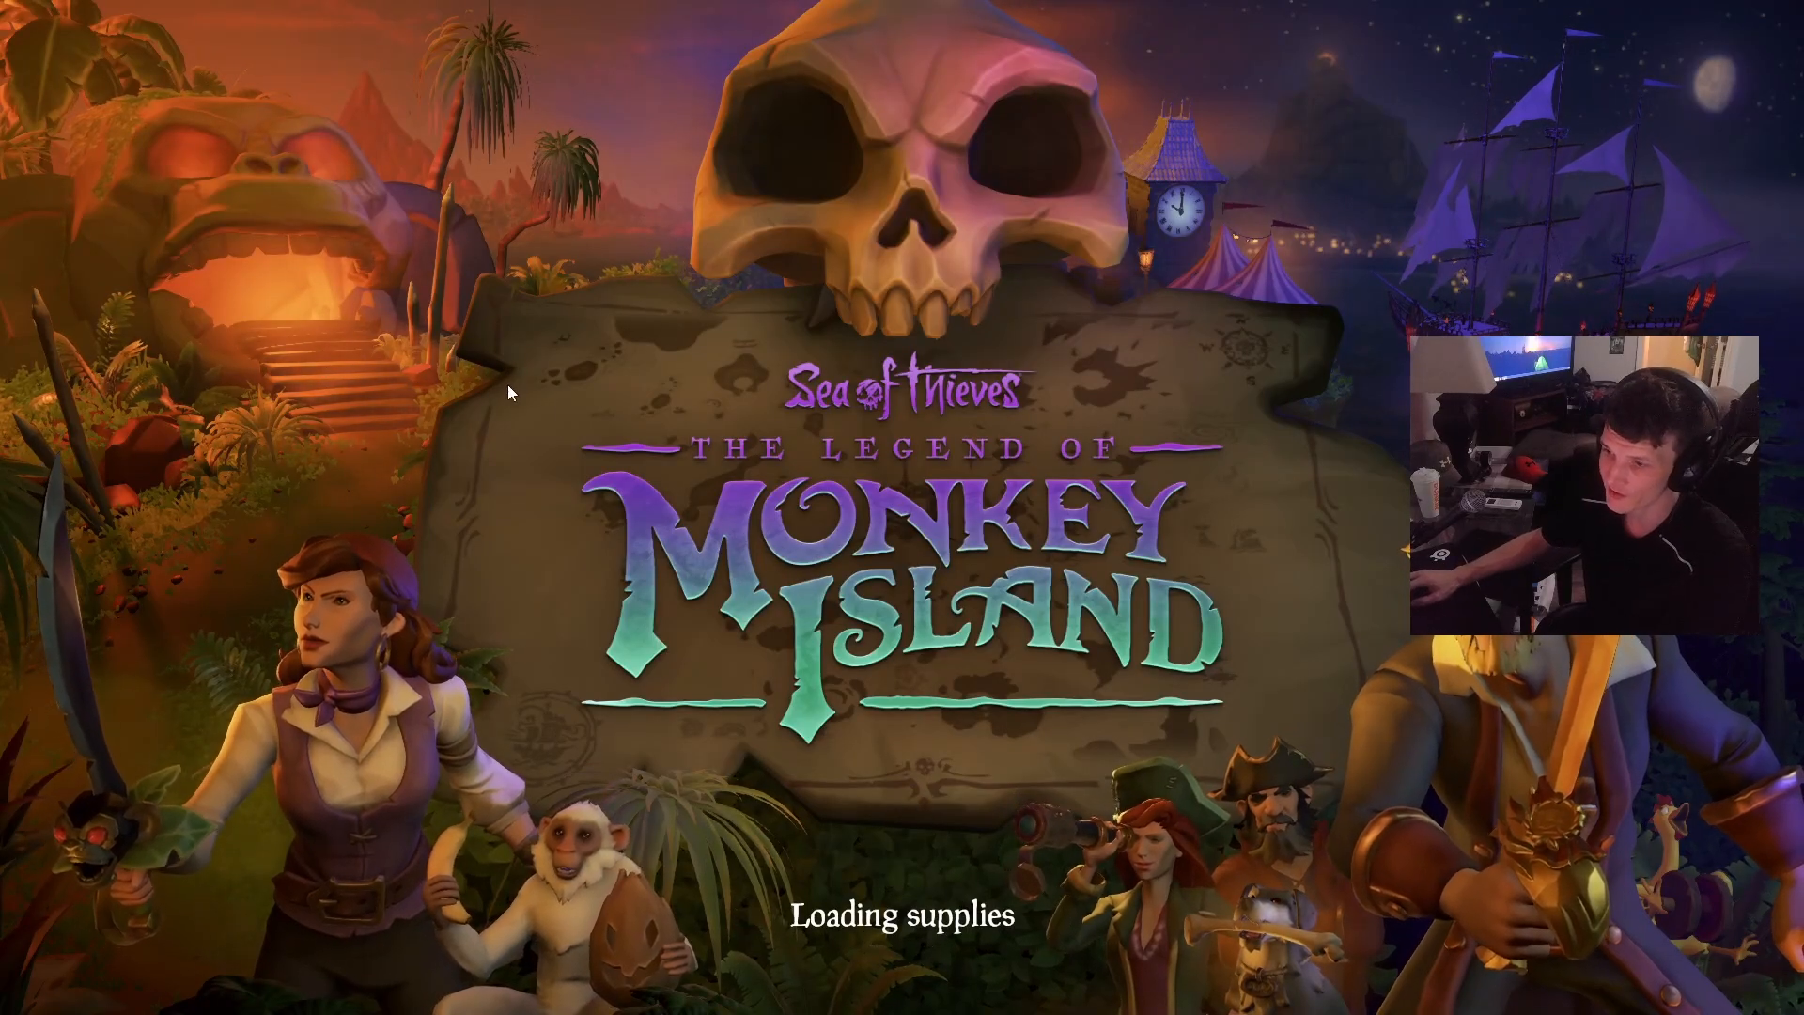